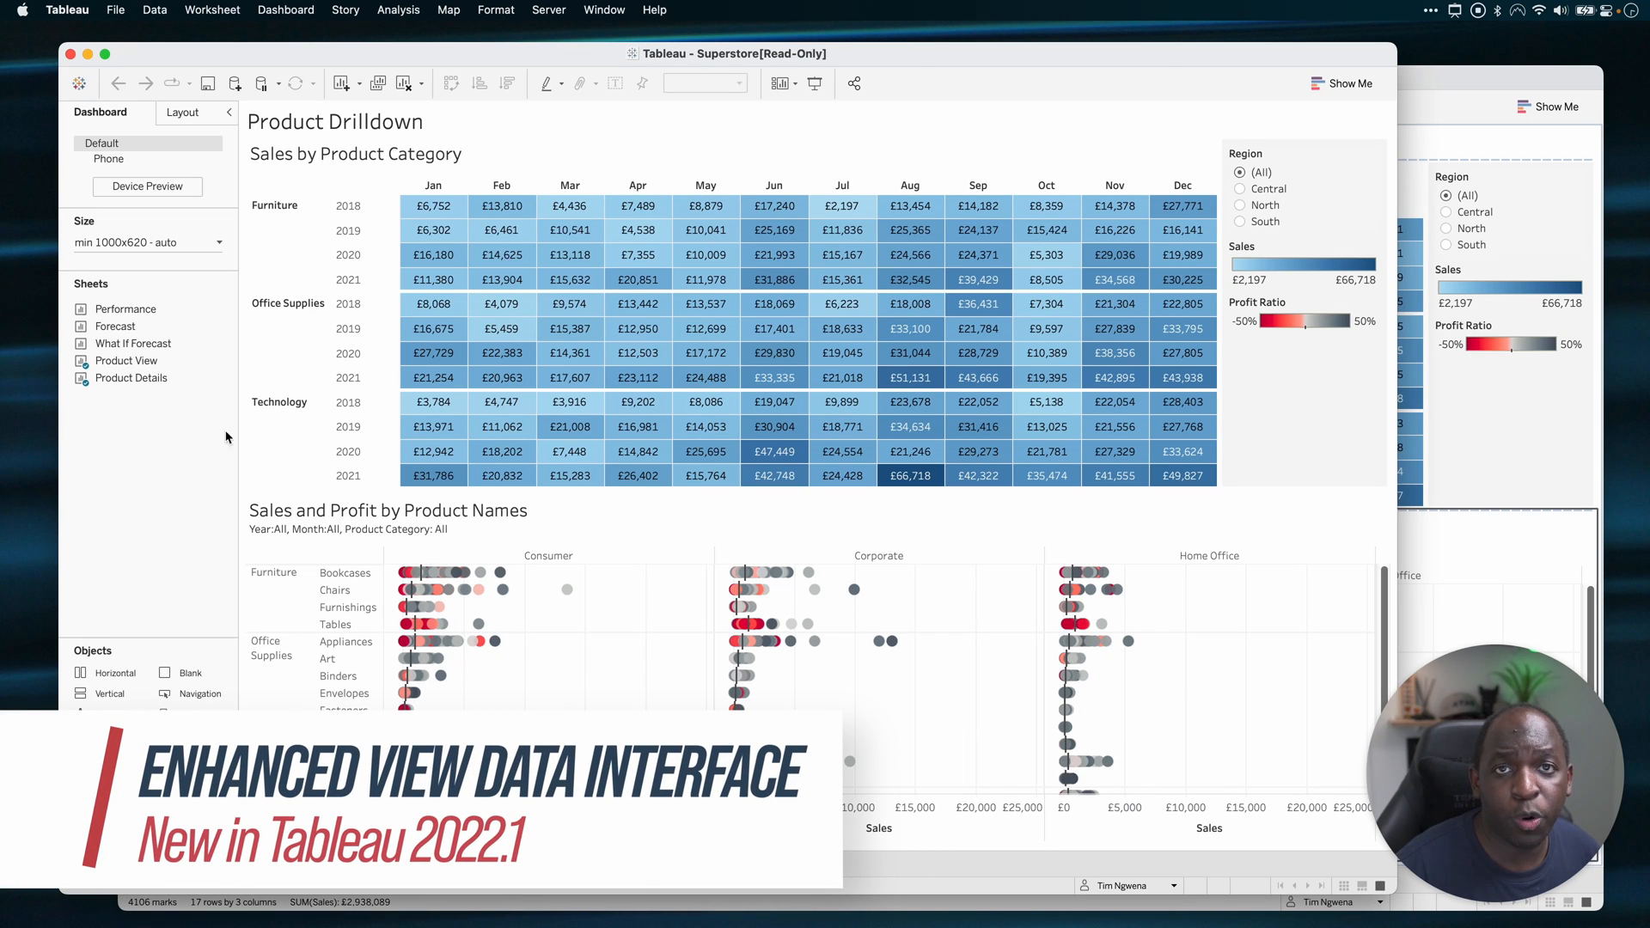
- Review the full order-level records behind Product Details in the old data viewer and dismiss it
{"action": "left_click", "coordinate": [274, 571]}
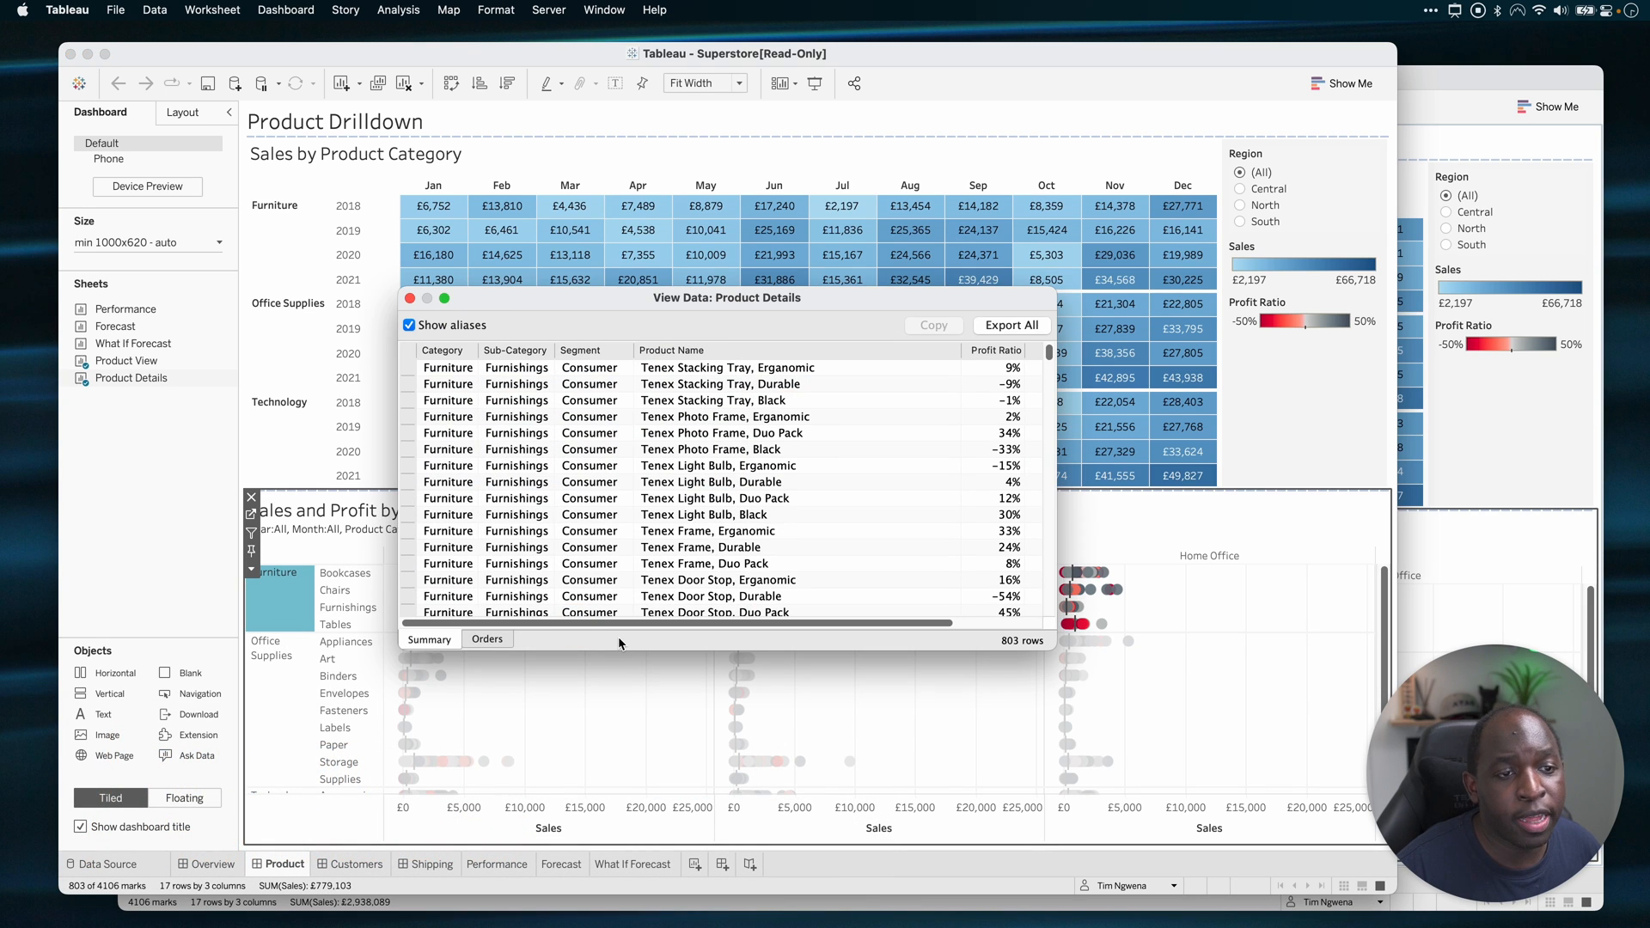
{"action": "mouse_move", "coordinate": [618, 613]}
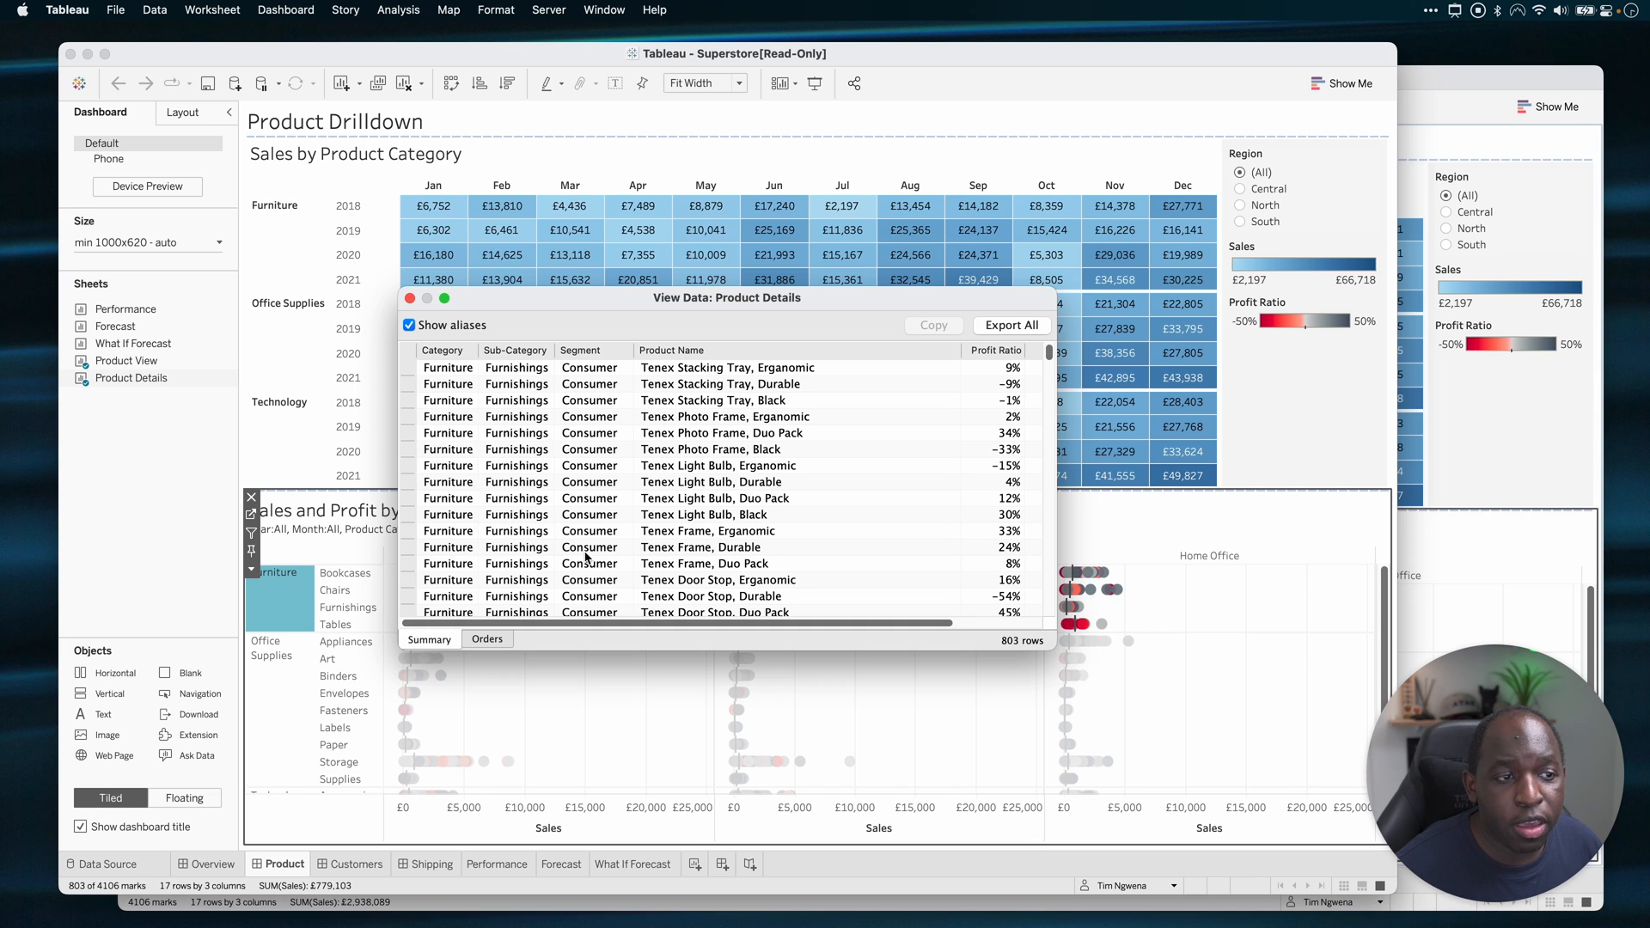
{"action": "mouse_move", "coordinate": [504, 644]}
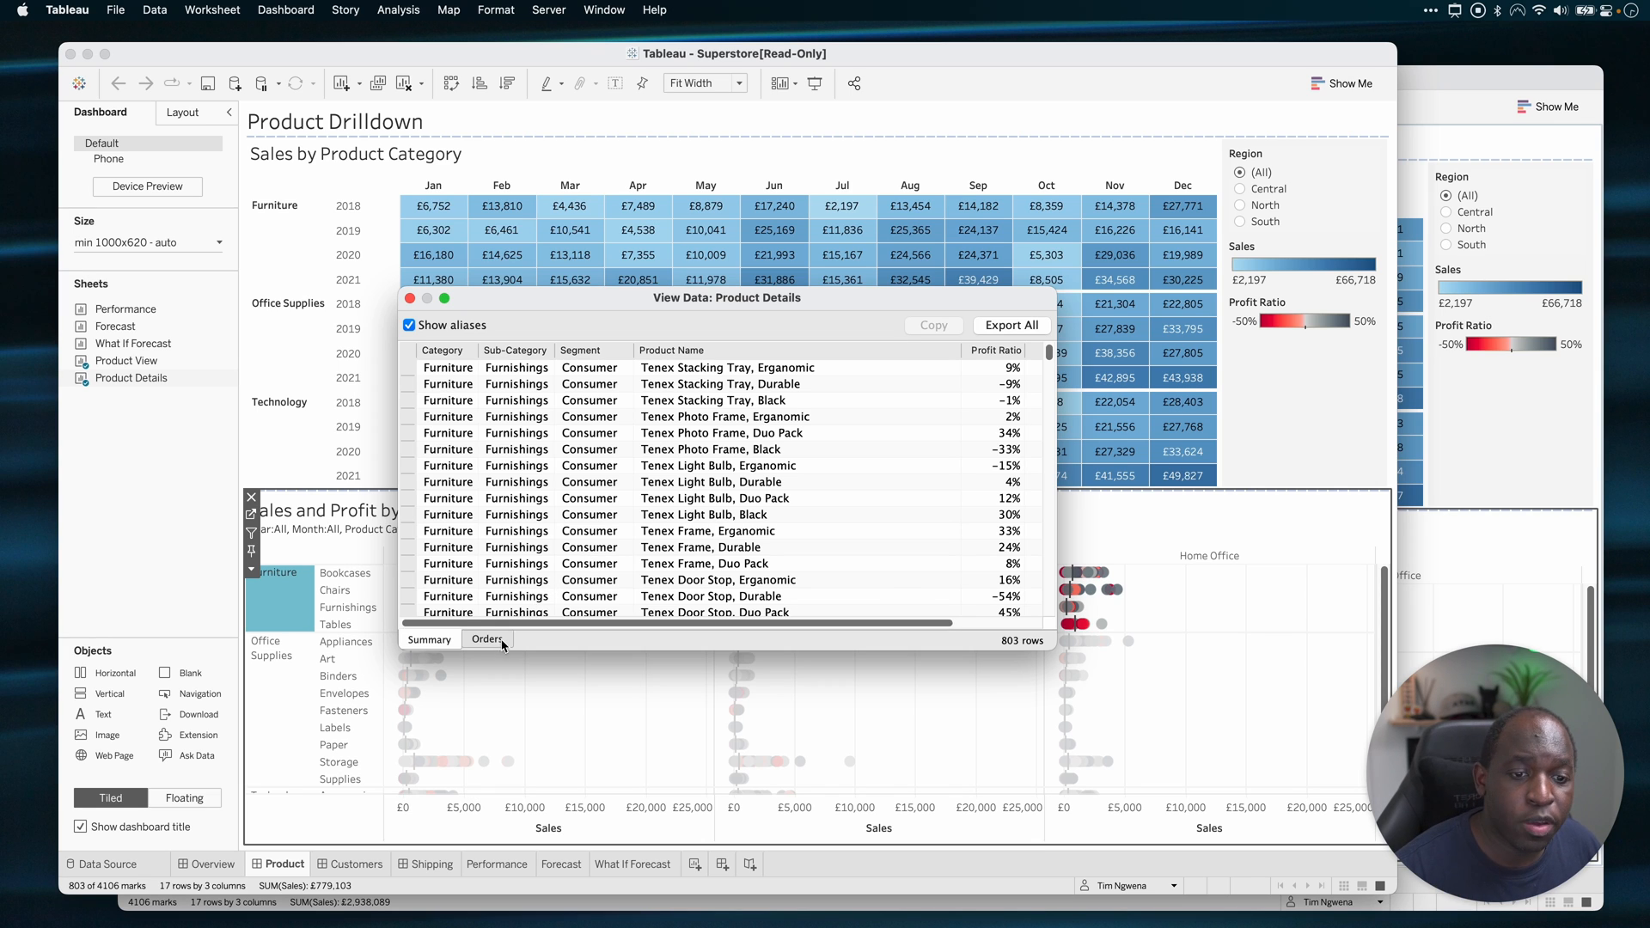
{"action": "left_click", "coordinate": [487, 640]}
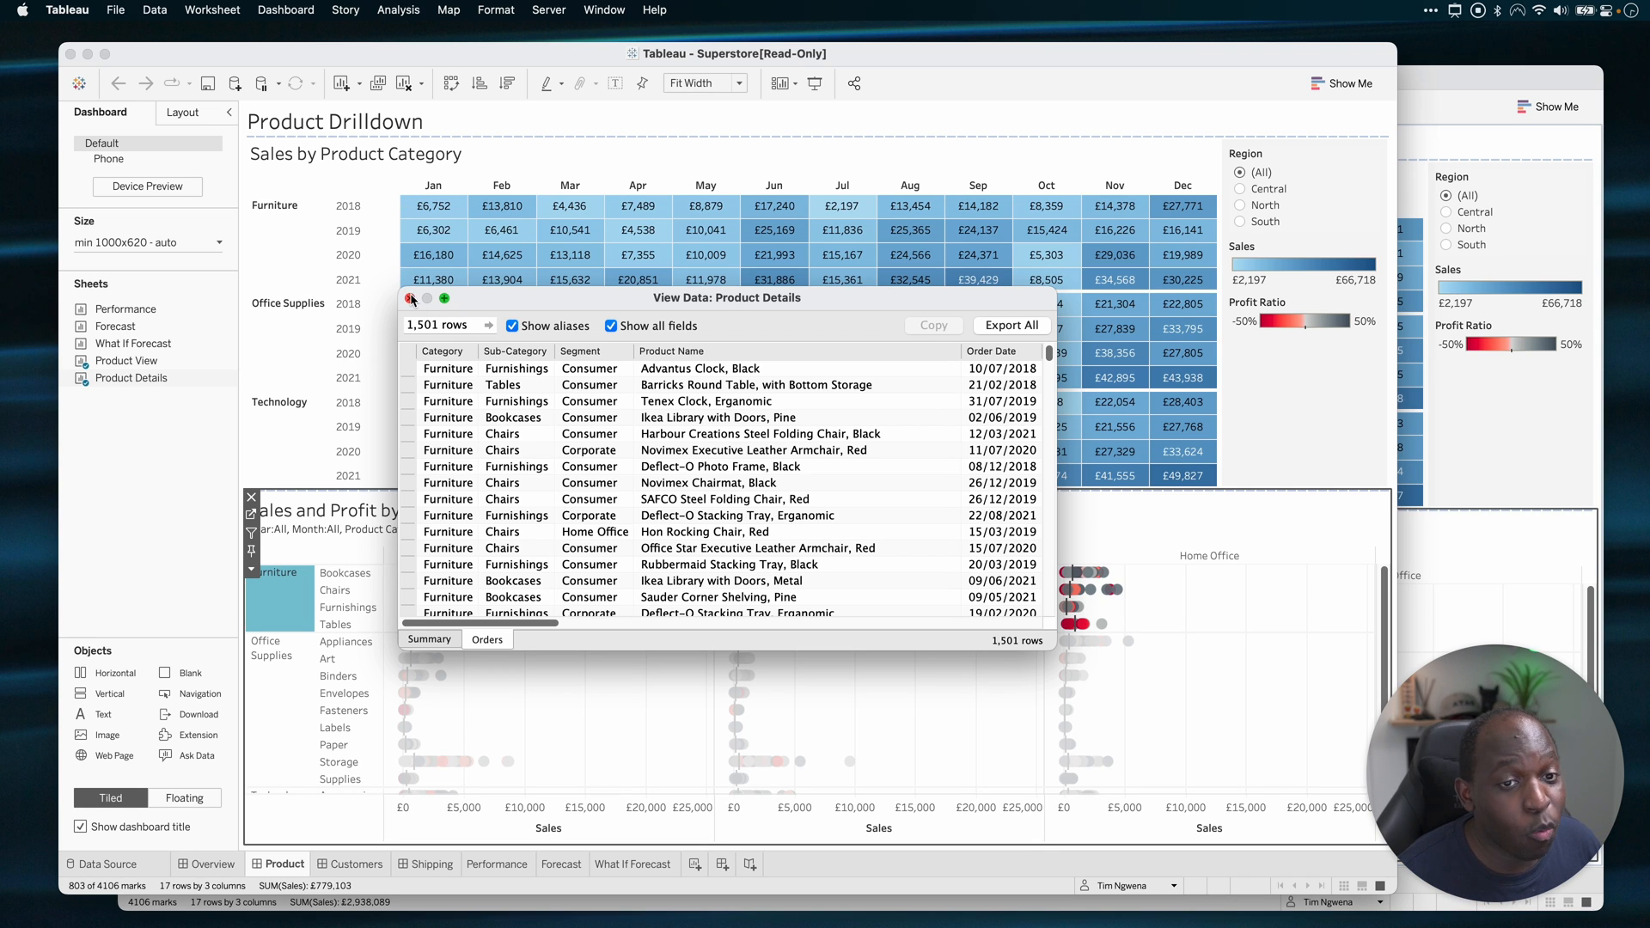
{"action": "left_click", "coordinate": [411, 298]}
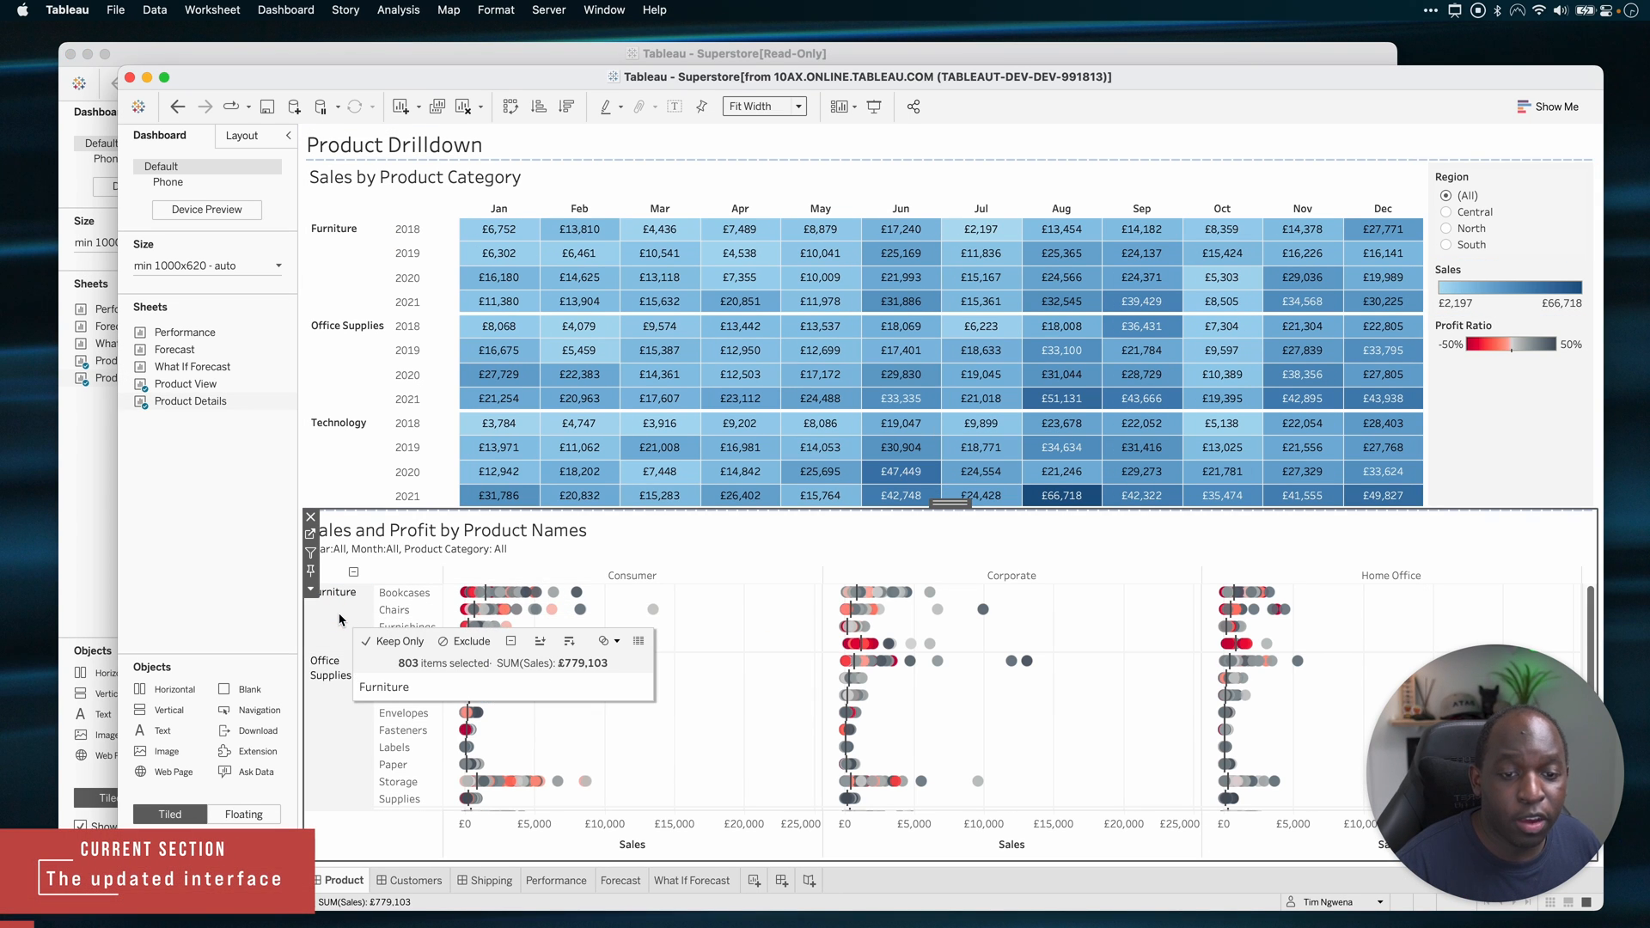
- Bring up the new View Data window for the selected Furniture marks (803 marks) and reposition it
{"action": "left_click", "coordinate": [640, 640]}
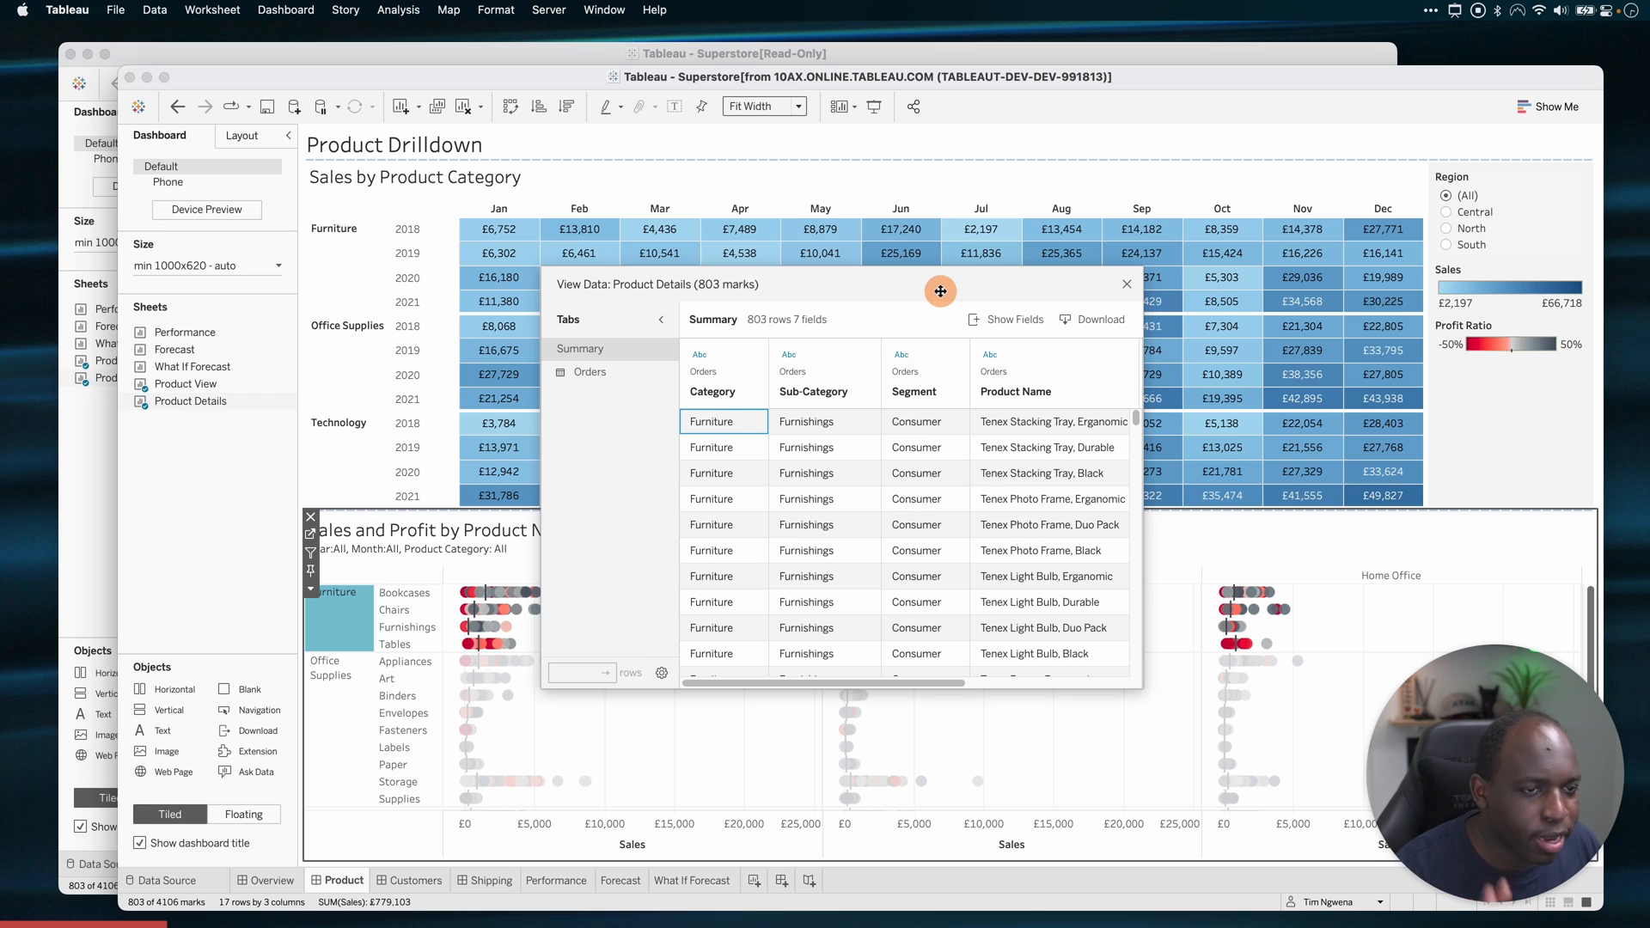
{"action": "left_click_drag", "start_coordinate": [940, 292], "coordinate": [935, 289]}
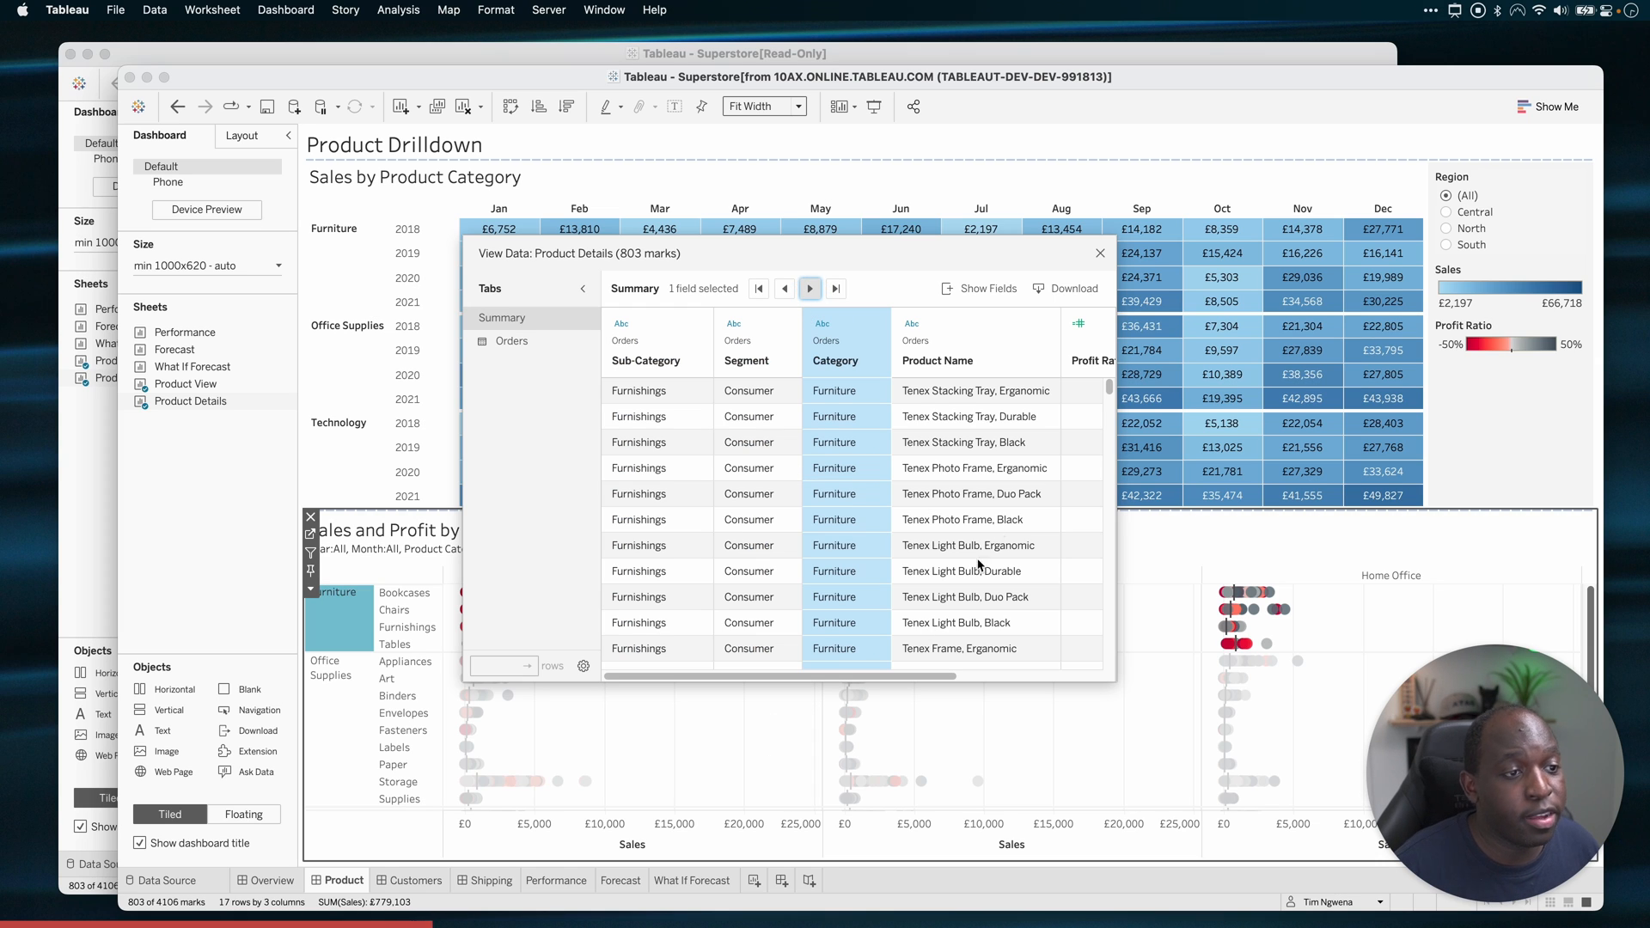
{"action": "mouse_move", "coordinate": [990, 435]}
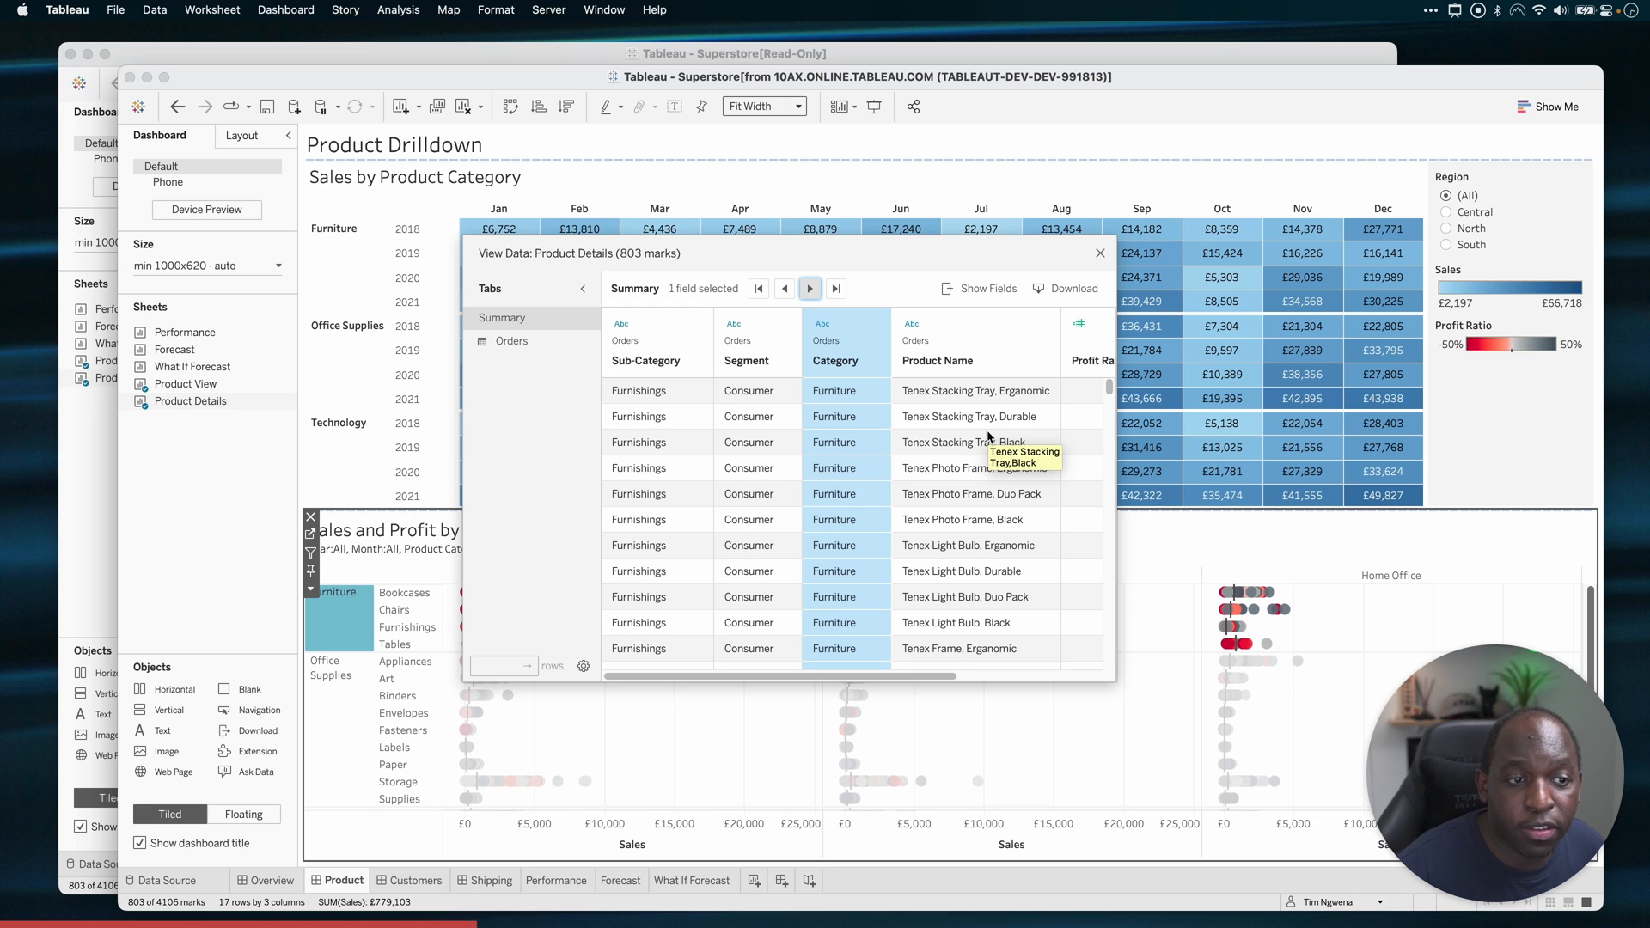
{"action": "mouse_move", "coordinate": [1007, 354]}
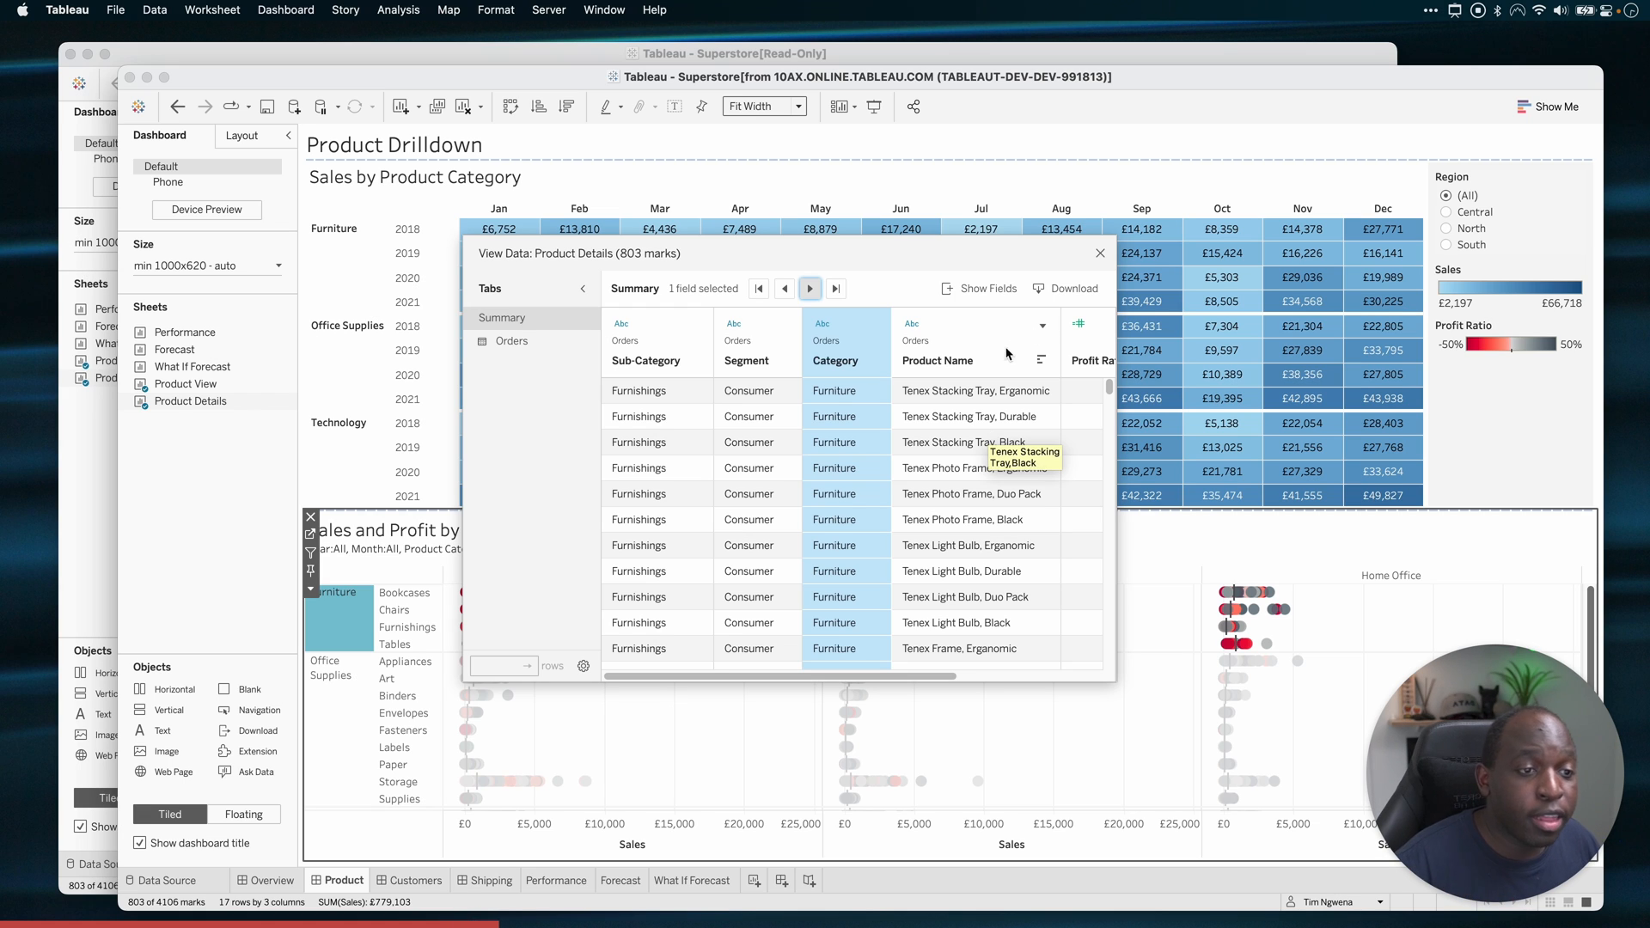
- Limit the shown fields to Category, Sub-Category, Segment and Product Name, hiding Profit, Profit Ratio and Sales
{"action": "scroll", "scroll_direction": "down", "scroll_amount": 3}
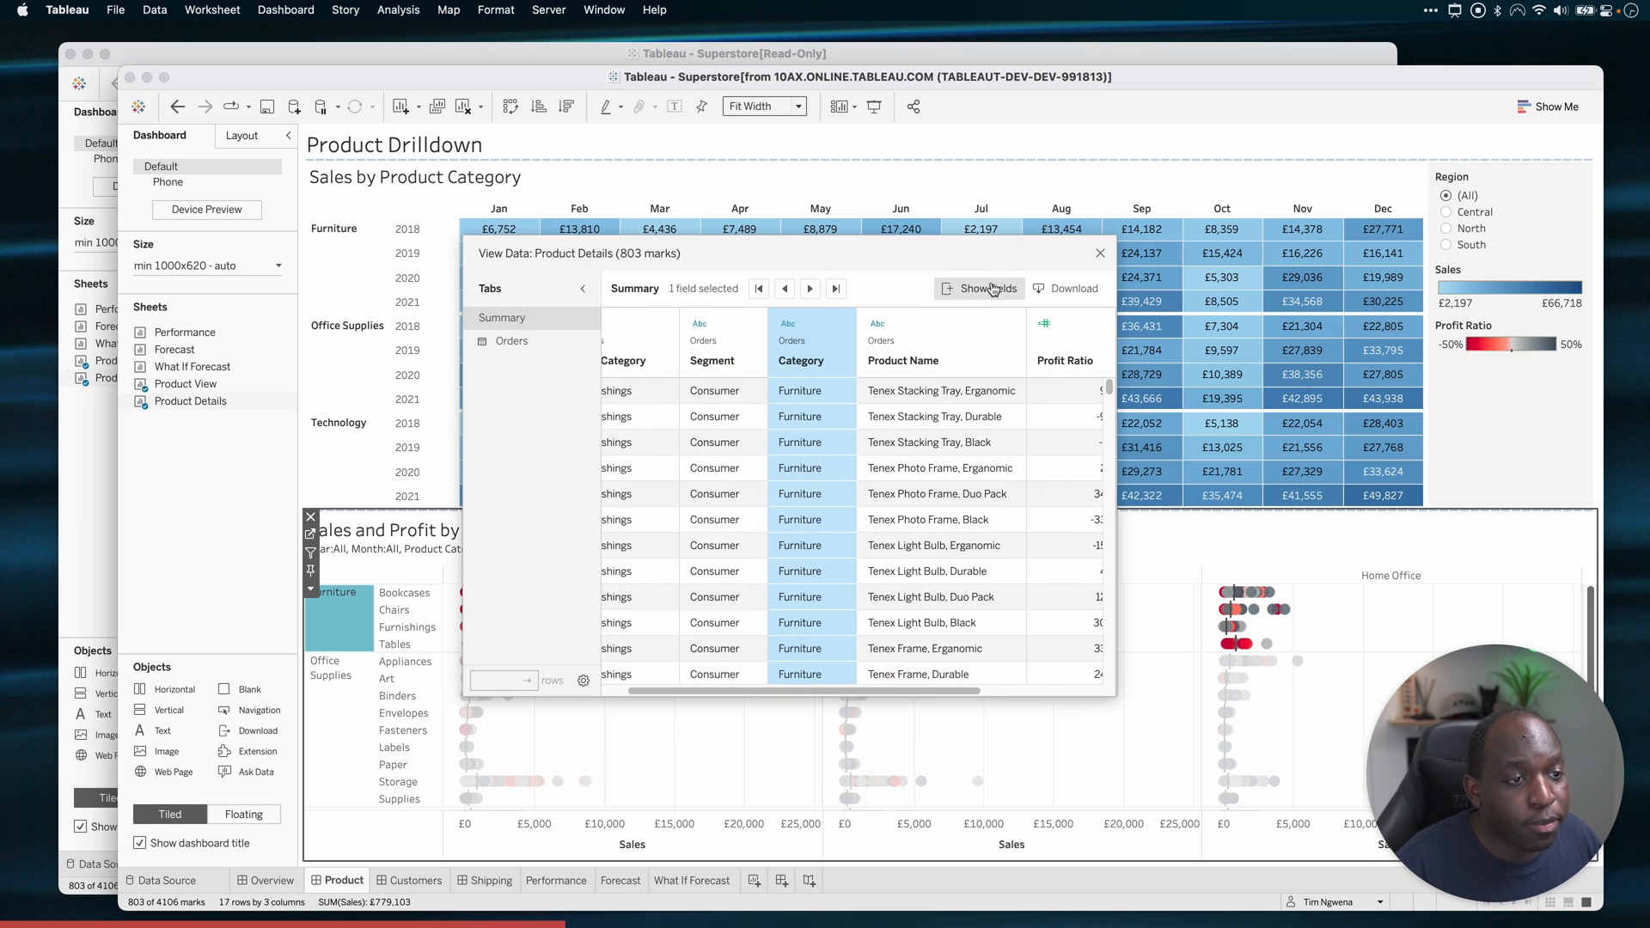
{"action": "left_click", "coordinate": [987, 289]}
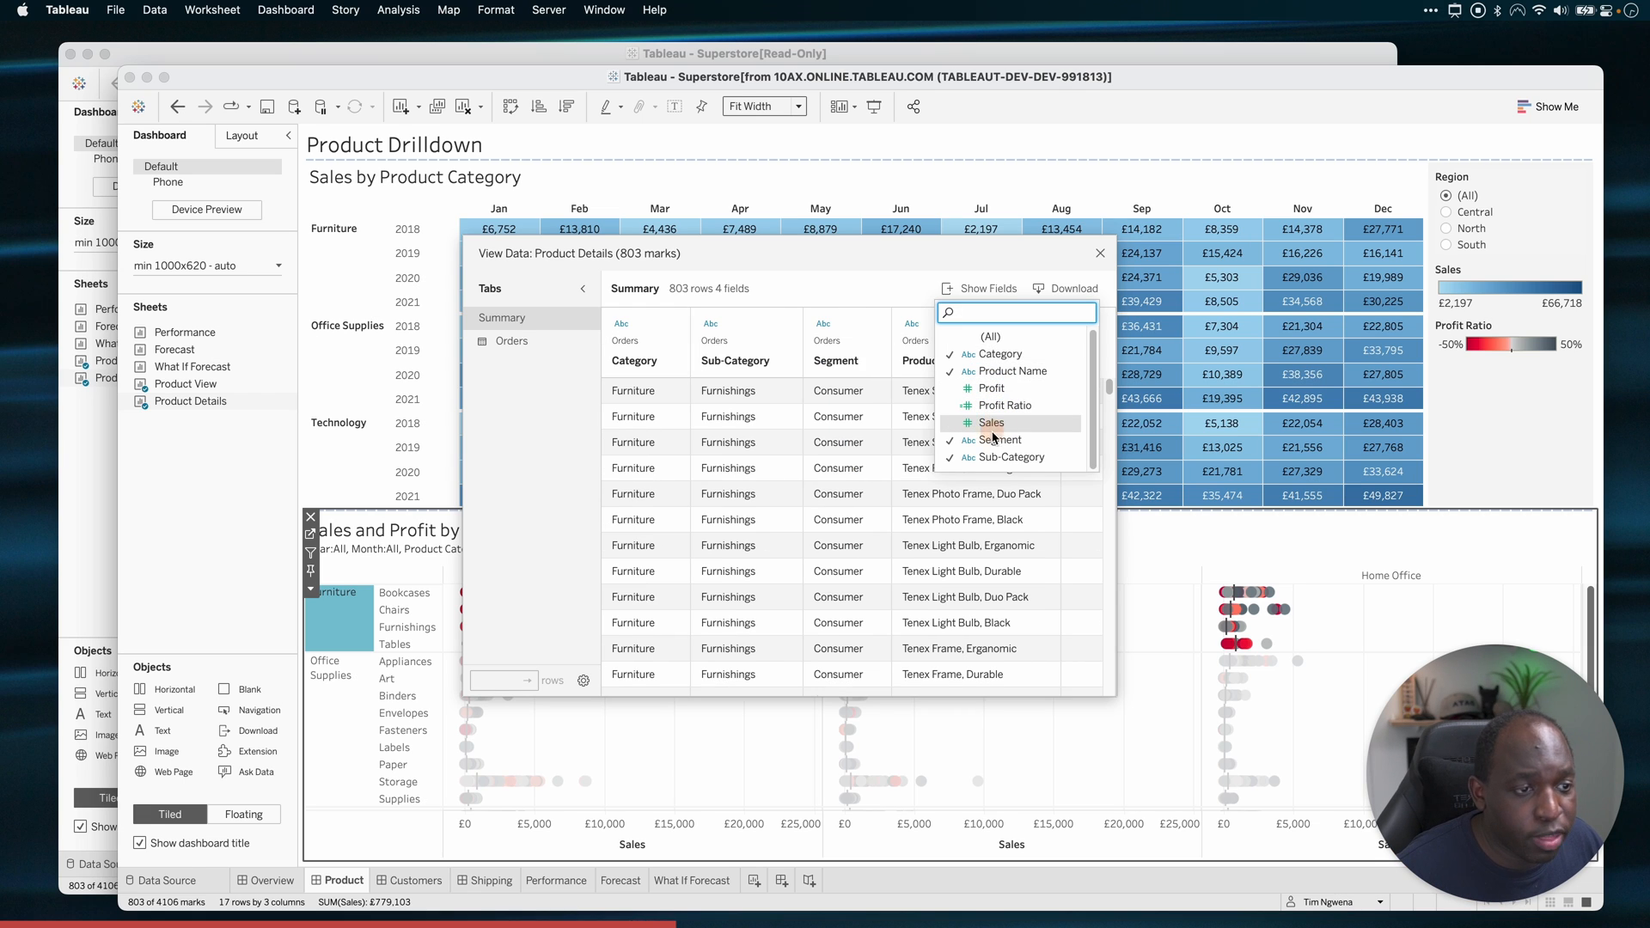
{"action": "mouse_move", "coordinate": [1016, 606]}
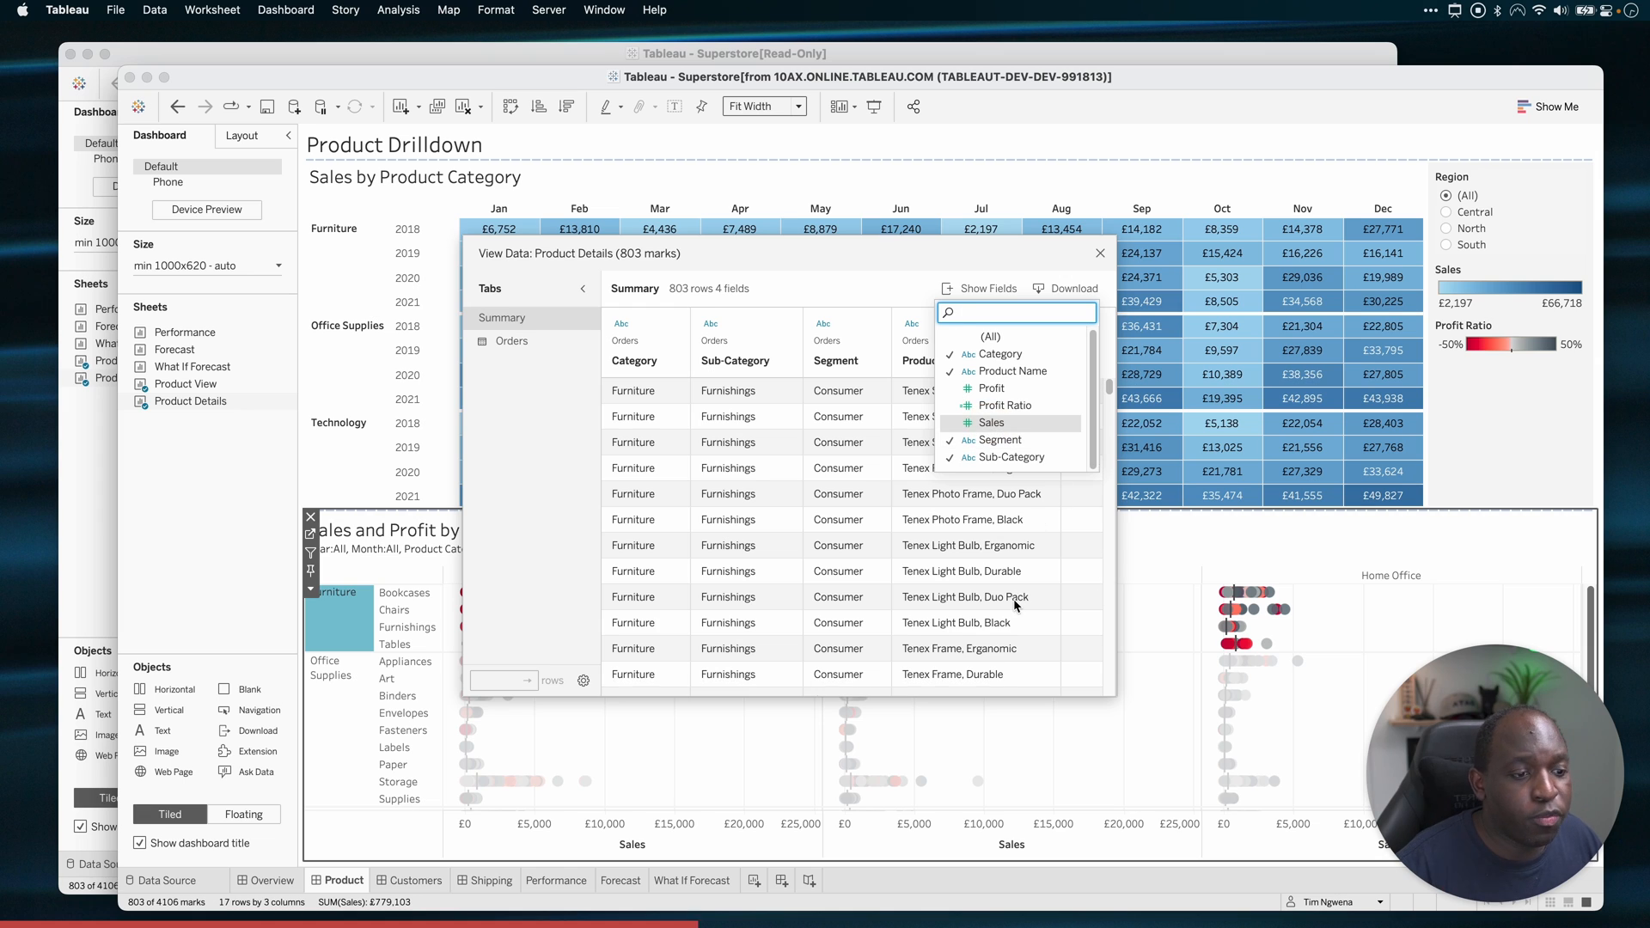
{"action": "mouse_move", "coordinate": [964, 596]}
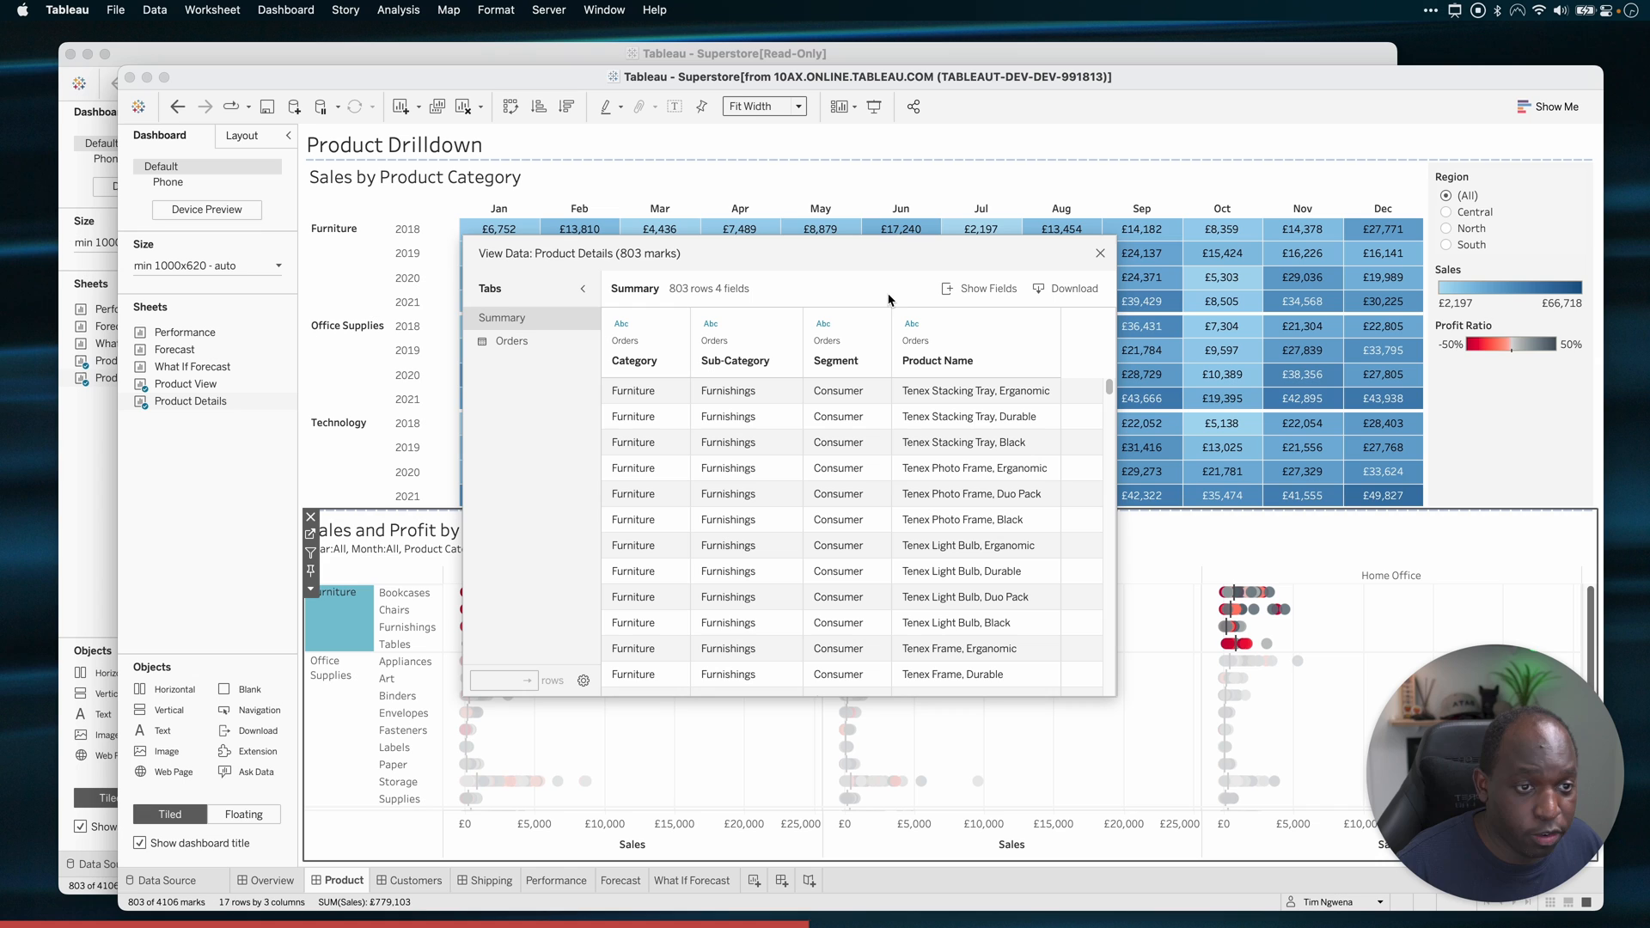
{"action": "mouse_move", "coordinate": [784, 332]}
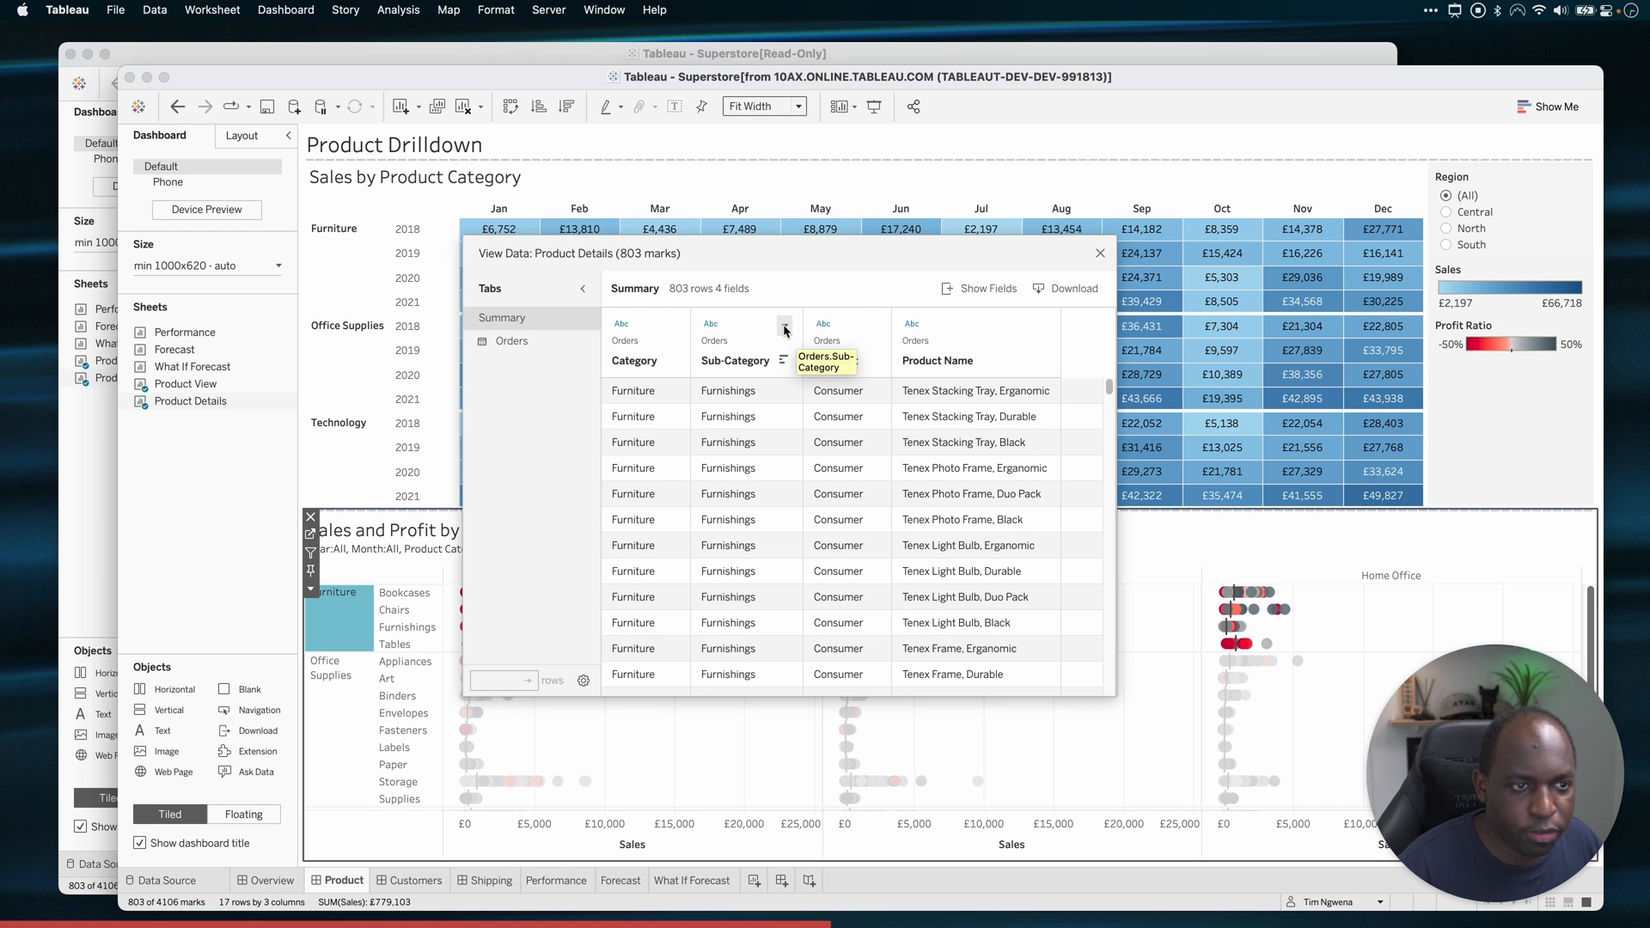
- Sort the Summary tab ascending by Sub-Category so Bookcases rows appear first
{"action": "left_click", "coordinate": [784, 330]}
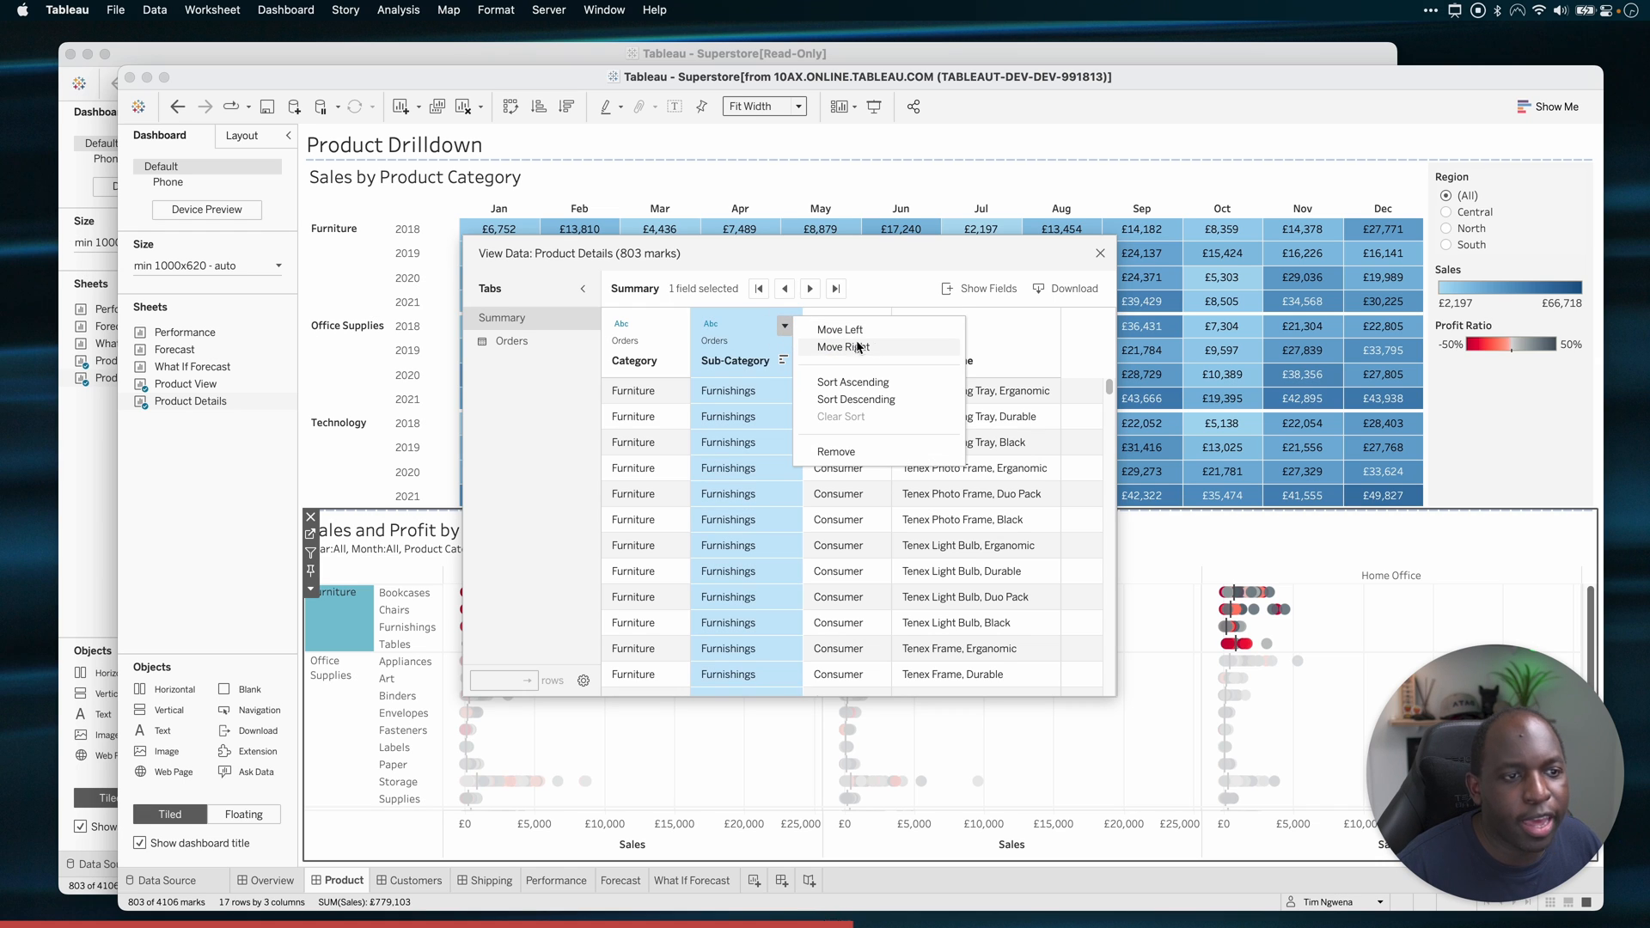
{"action": "mouse_move", "coordinate": [886, 381]}
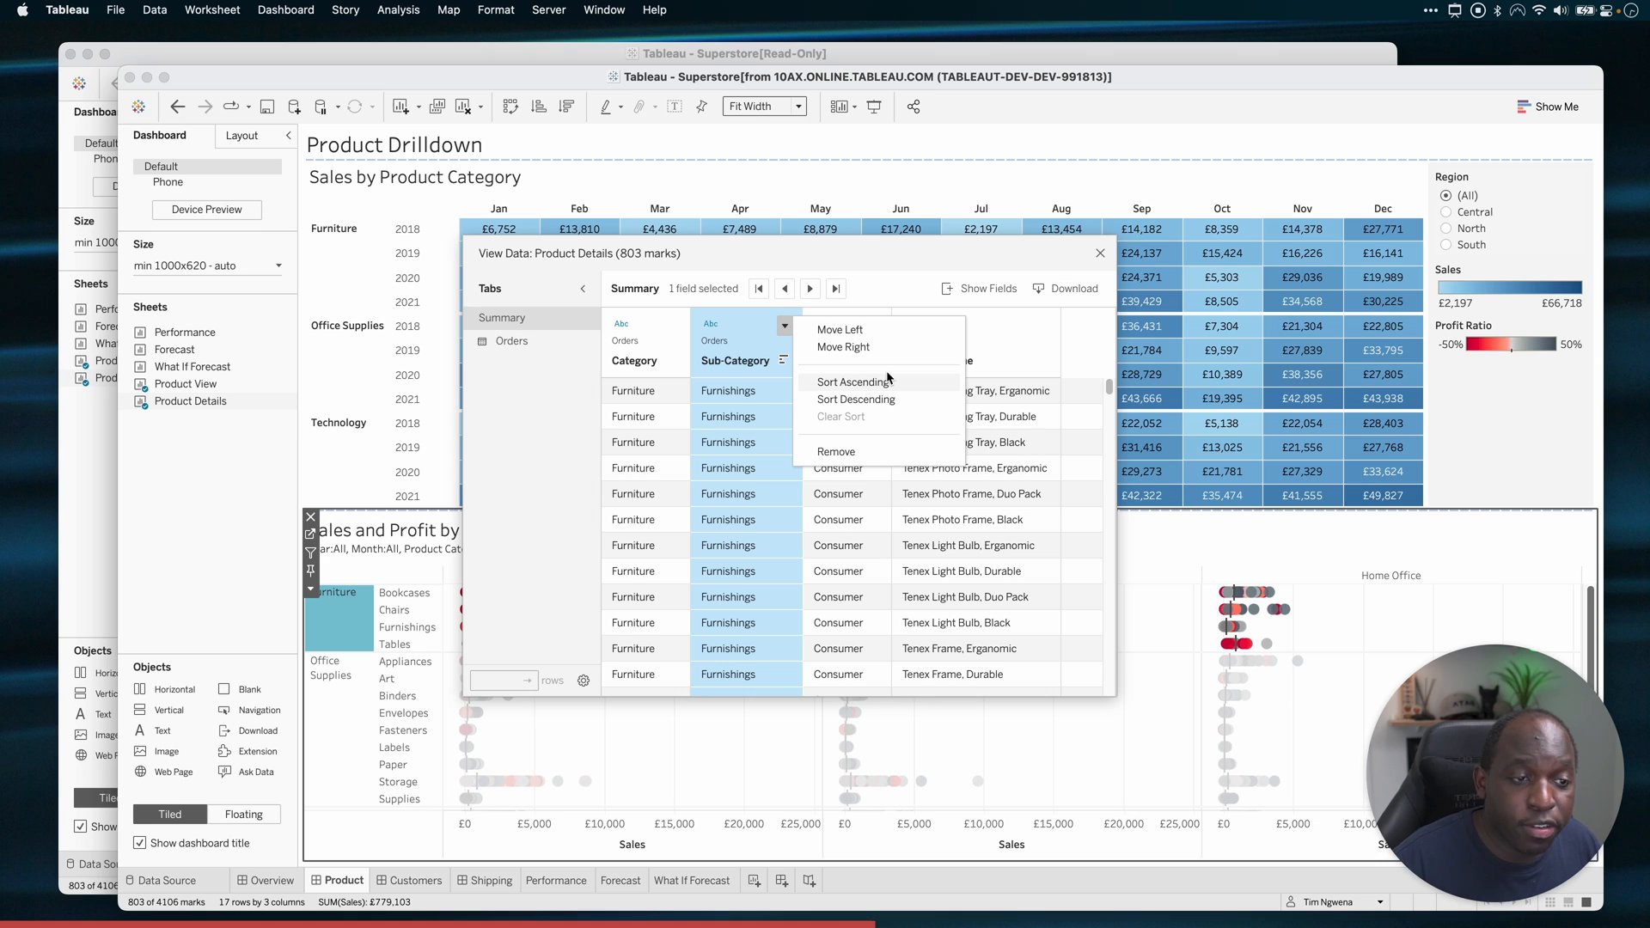
{"action": "left_click", "coordinate": [851, 382]}
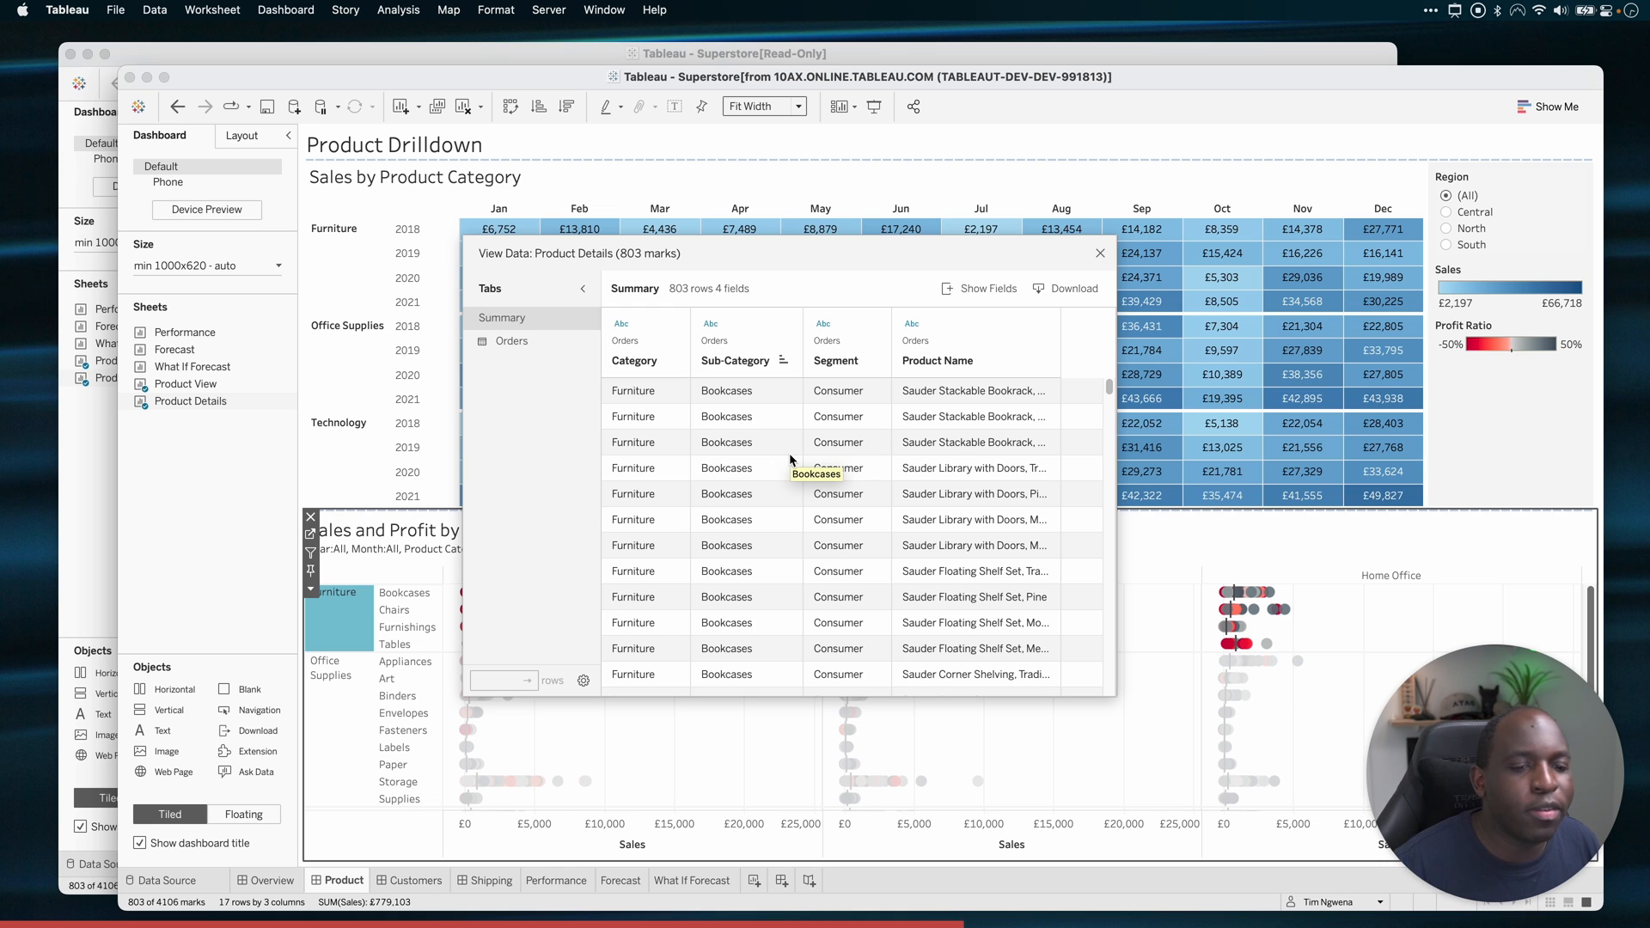
{"action": "mouse_move", "coordinate": [583, 681]}
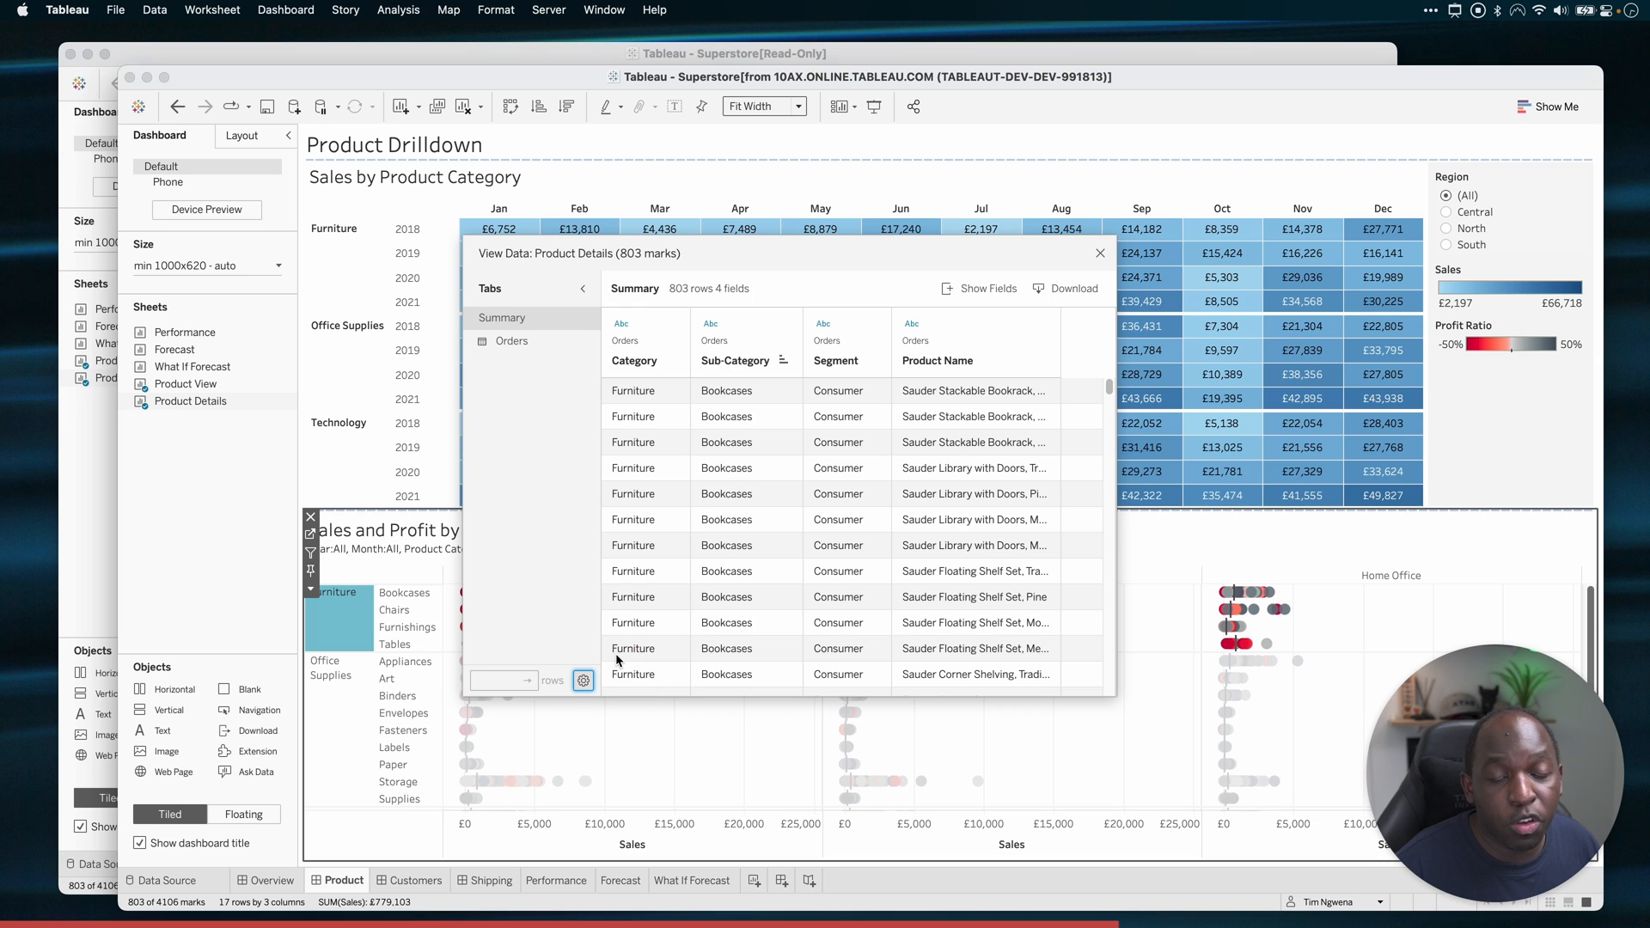
{"action": "left_click", "coordinate": [514, 681]}
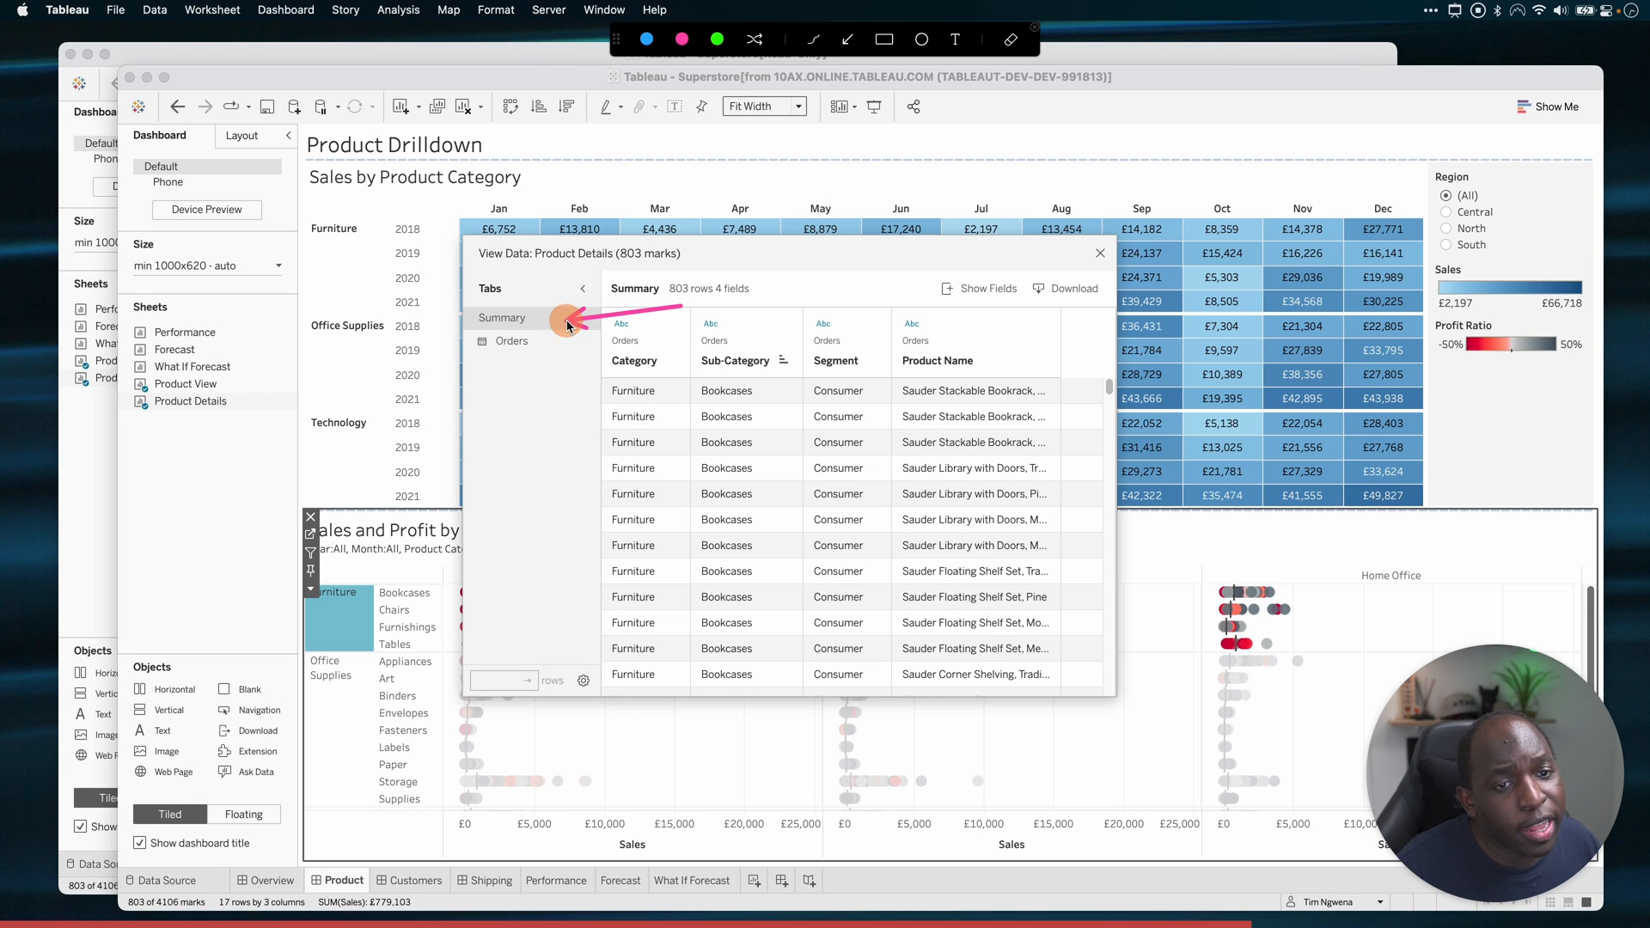
{"action": "mouse_move", "coordinate": [555, 609]}
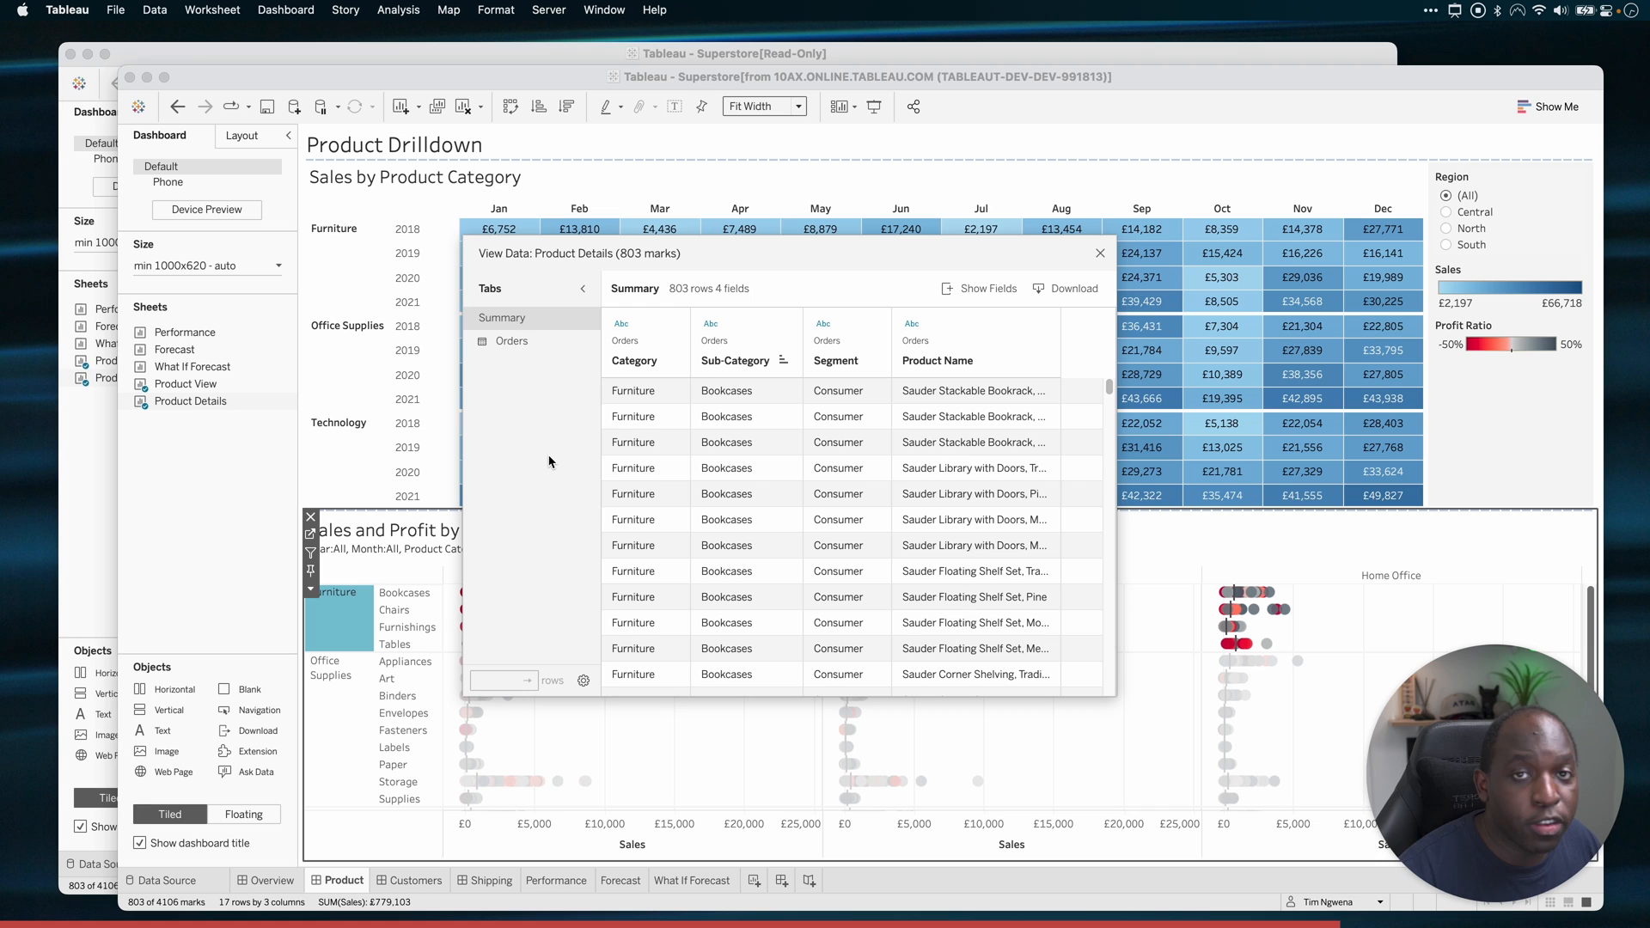
{"action": "mouse_move", "coordinate": [536, 392]}
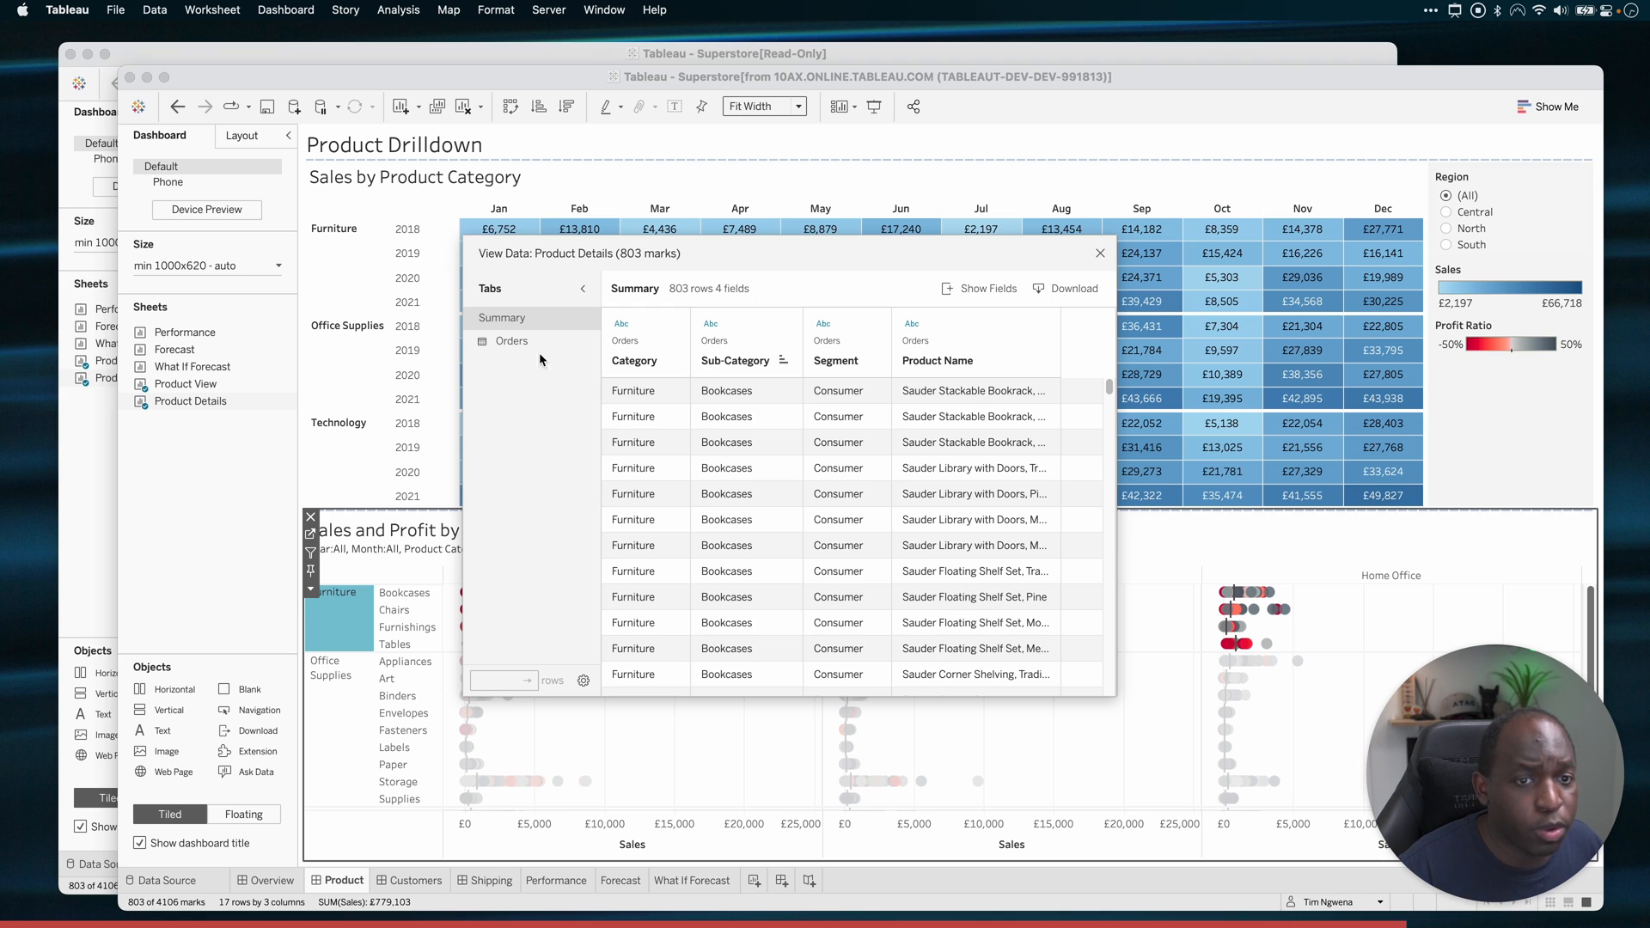
{"action": "left_click", "coordinate": [513, 340]}
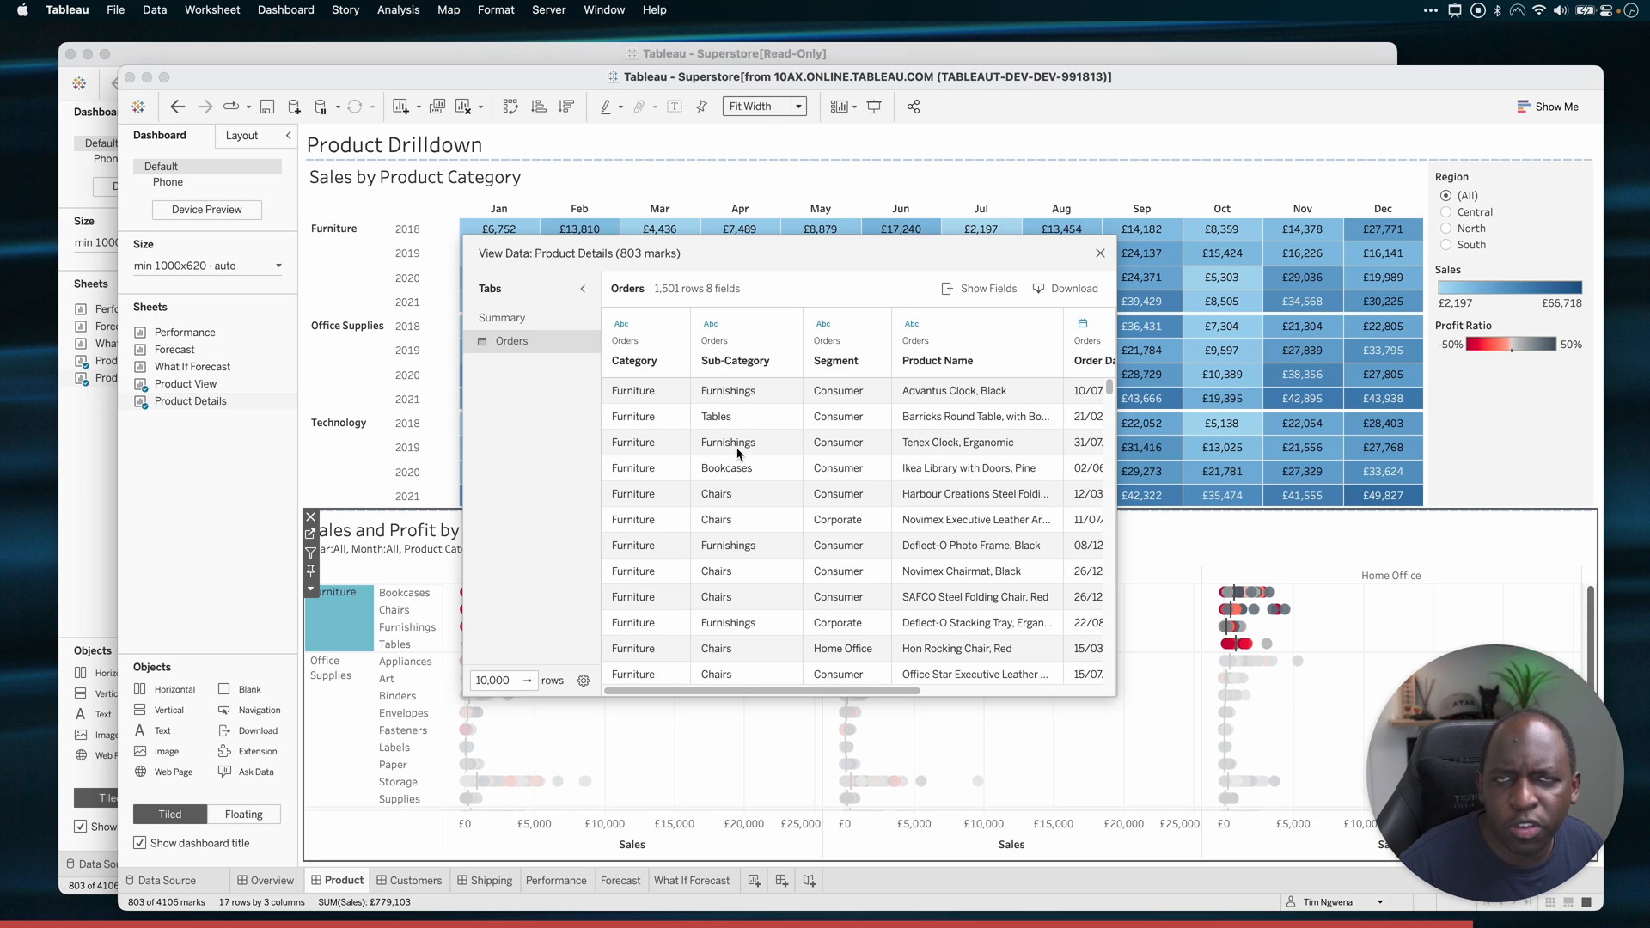
{"action": "mouse_move", "coordinate": [748, 442]}
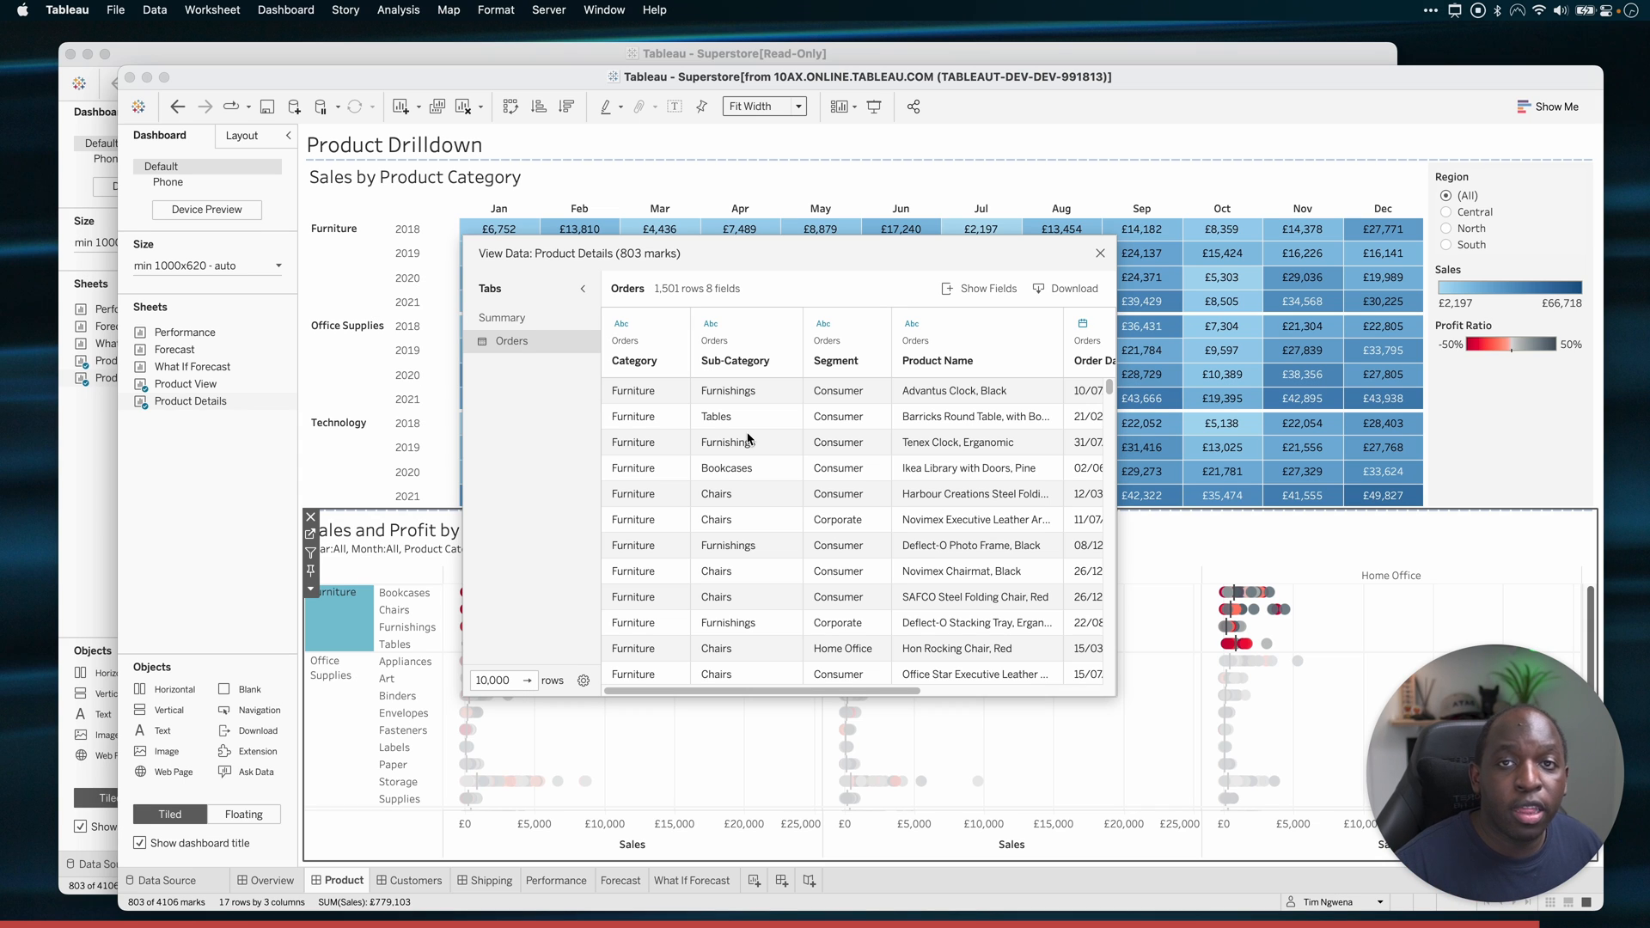
{"action": "left_click", "coordinate": [502, 318]}
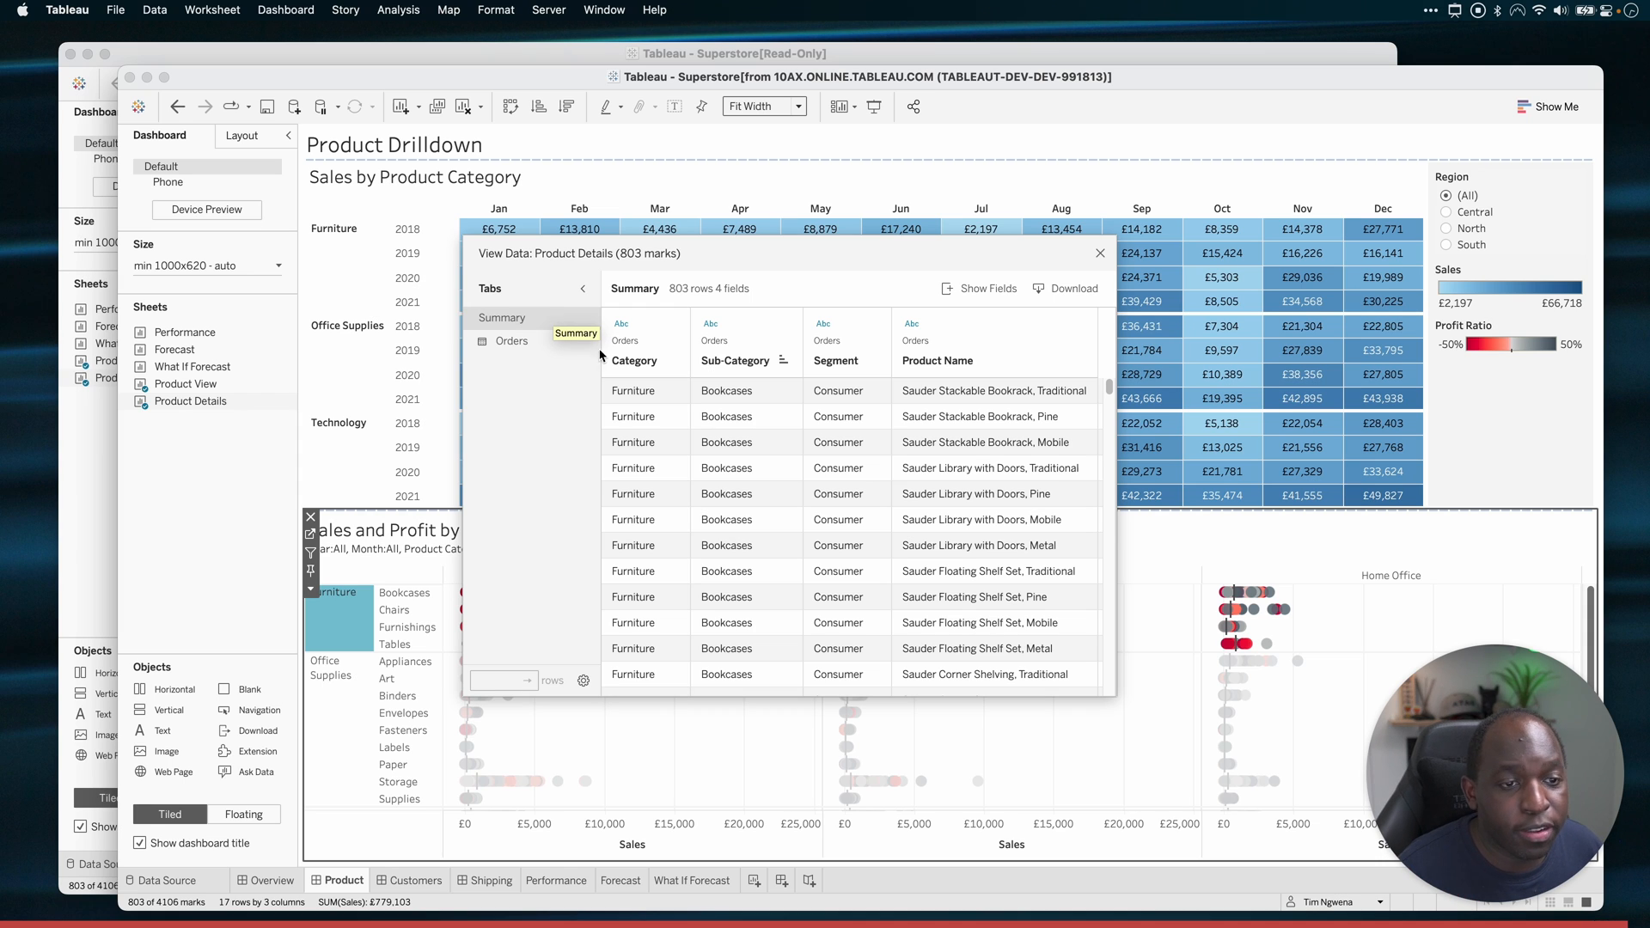
- Move Product Name to the first column and download the summary as Product Details_Summary v2.csv
{"action": "left_click", "coordinate": [837, 359]}
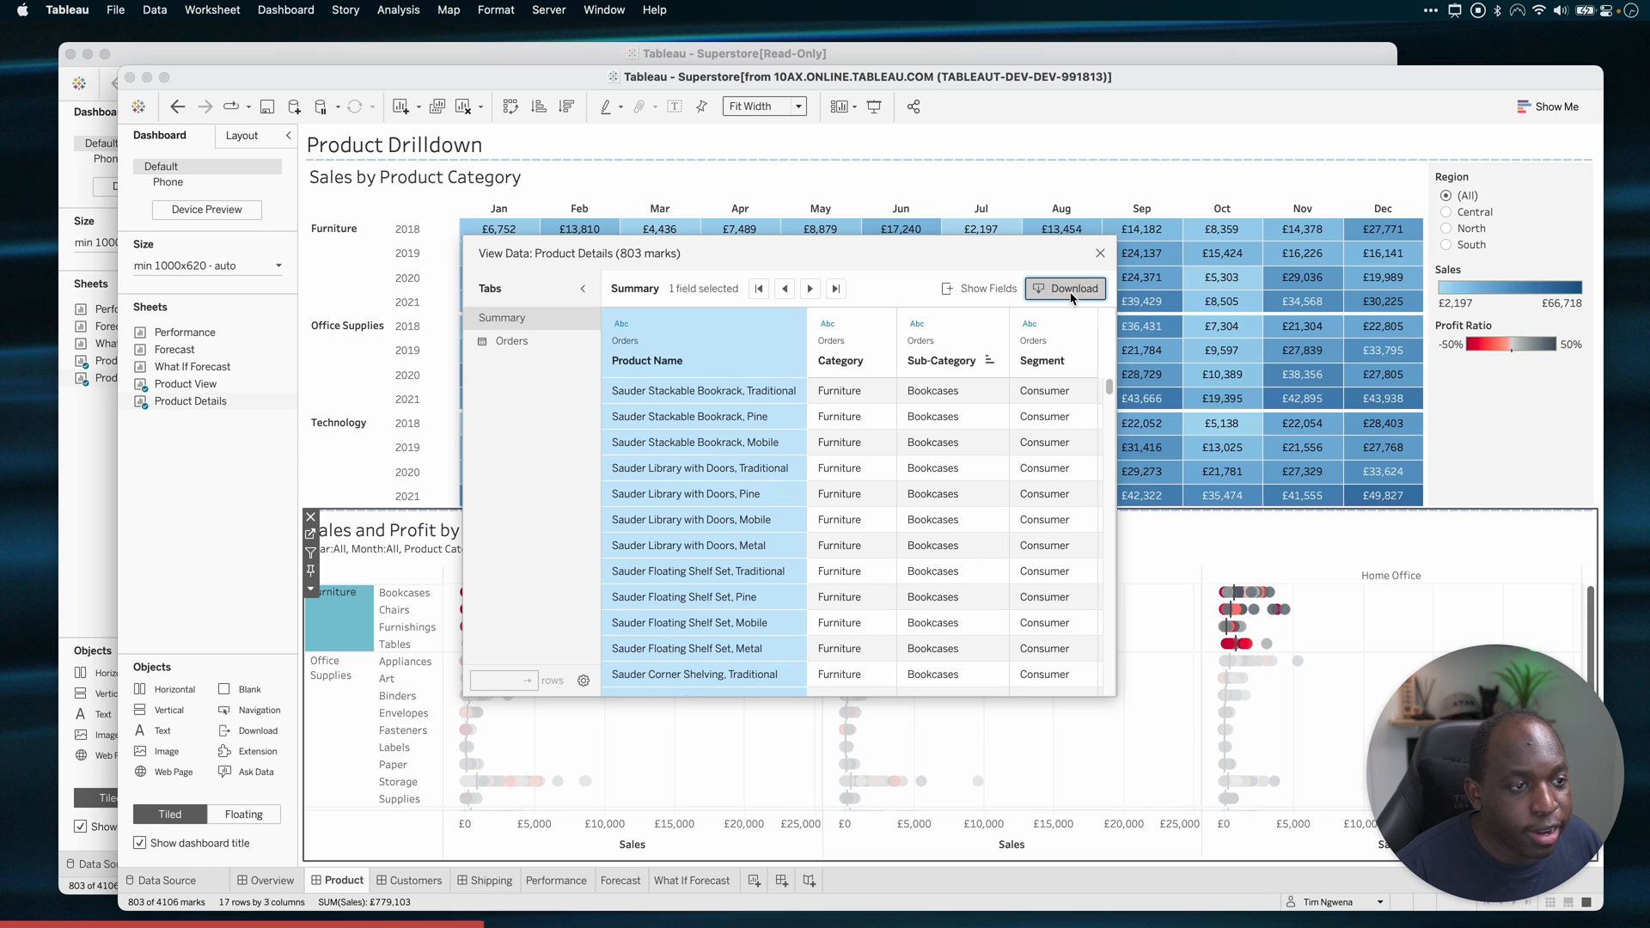
{"action": "left_click", "coordinate": [1066, 289]}
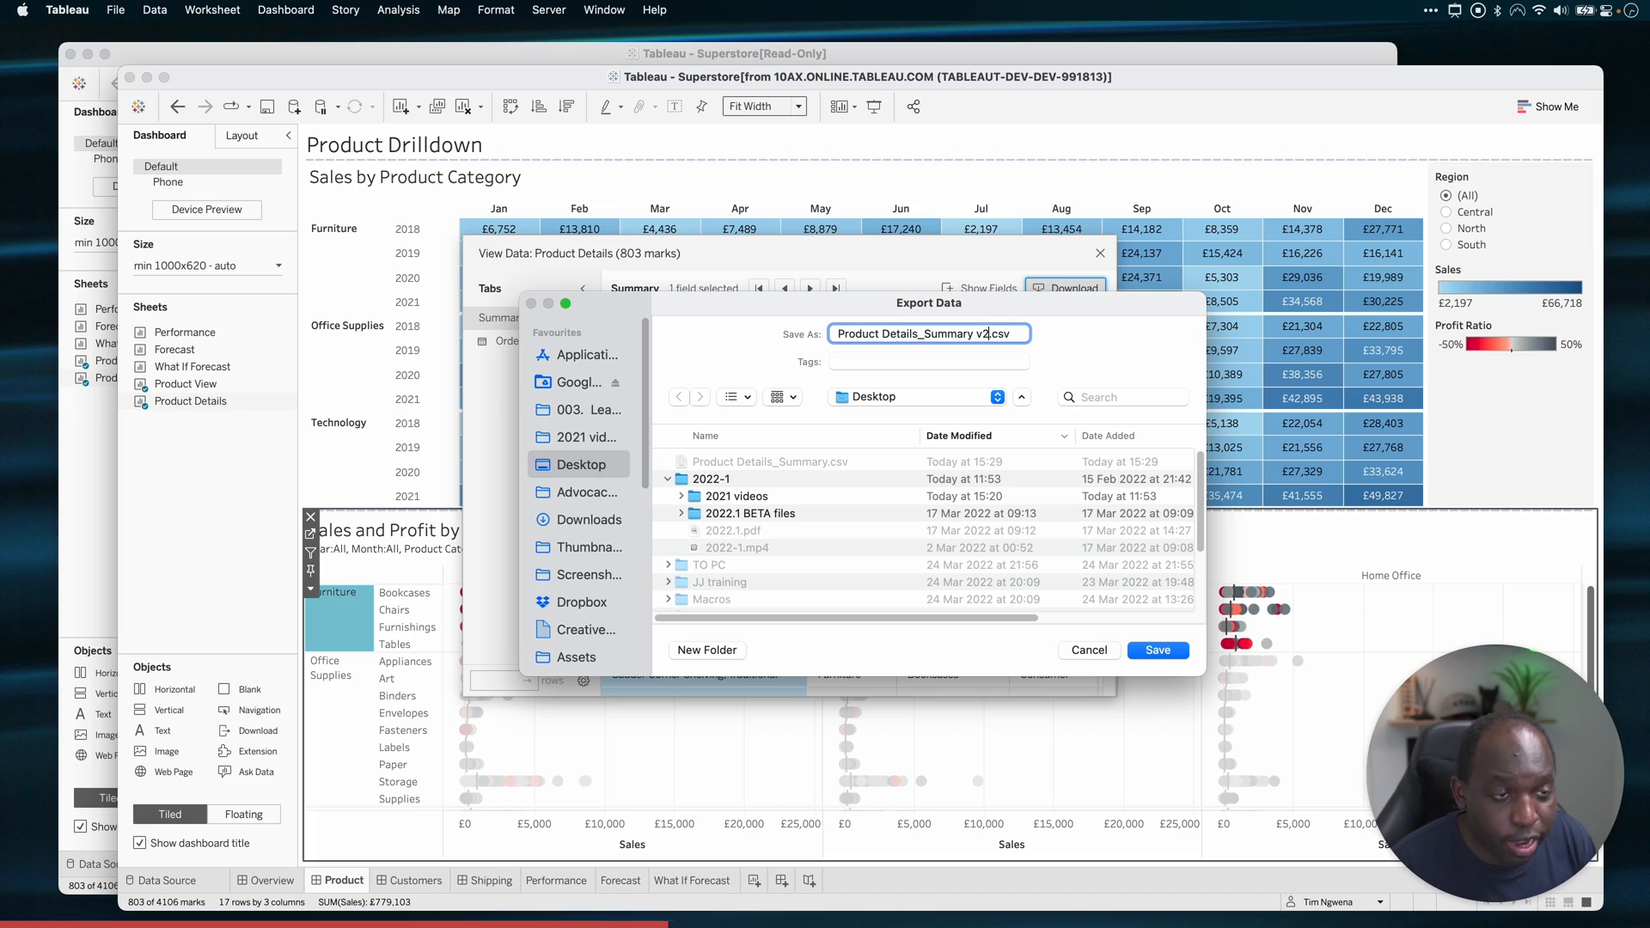
{"action": "left_click", "coordinate": [1088, 649]}
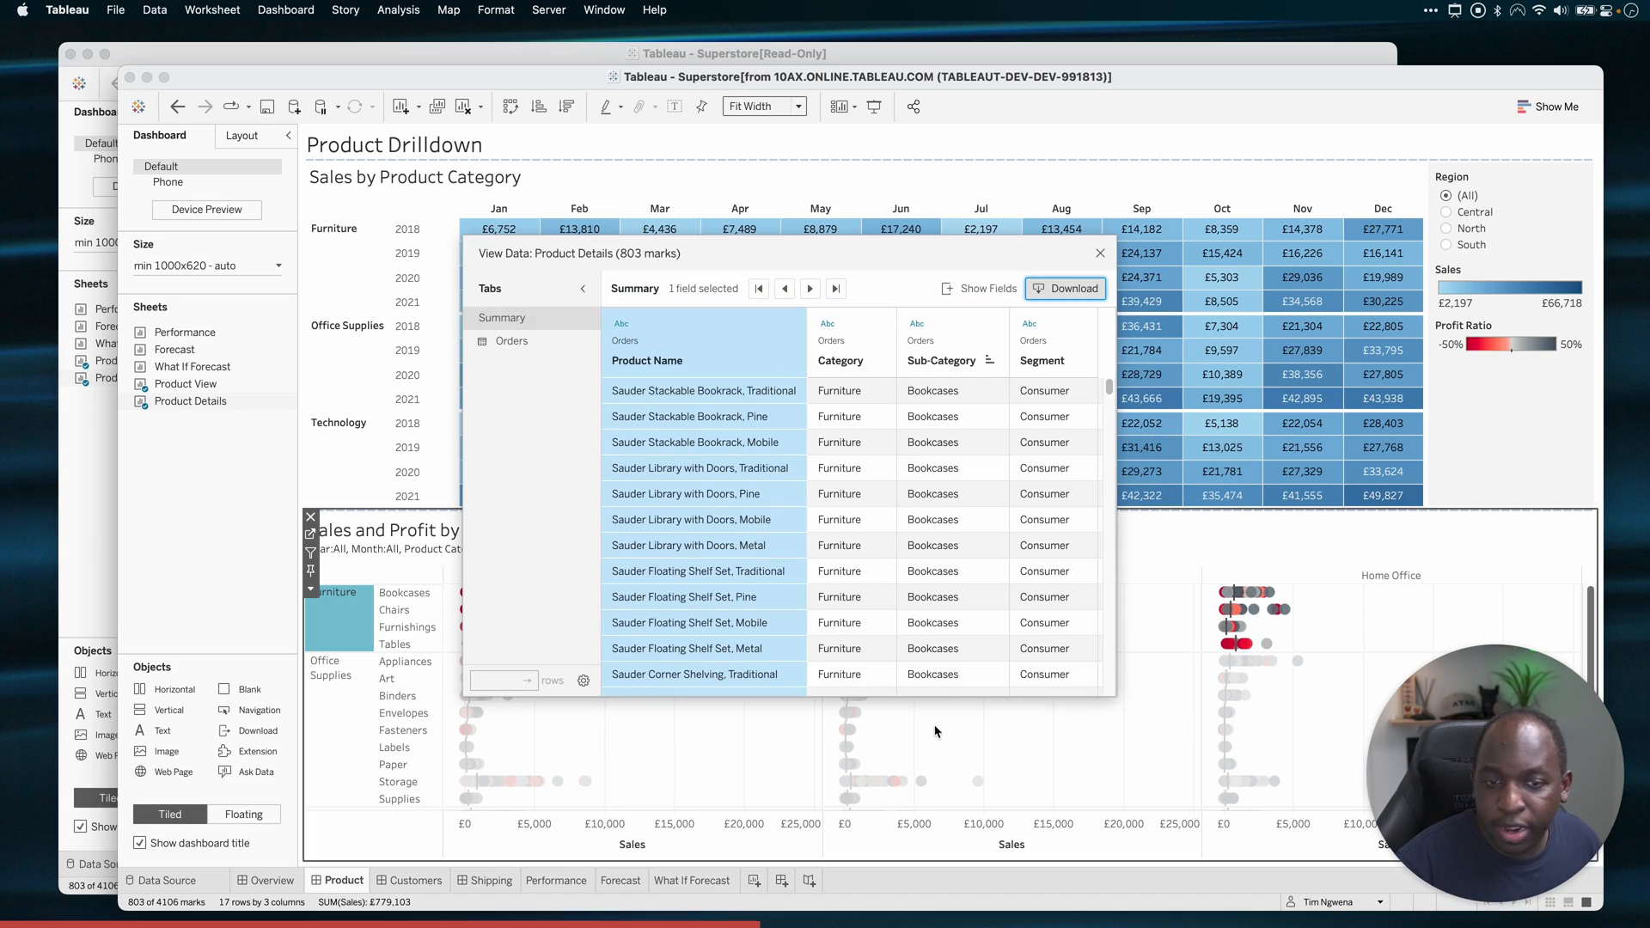
{"action": "left_click", "coordinate": [1065, 288]}
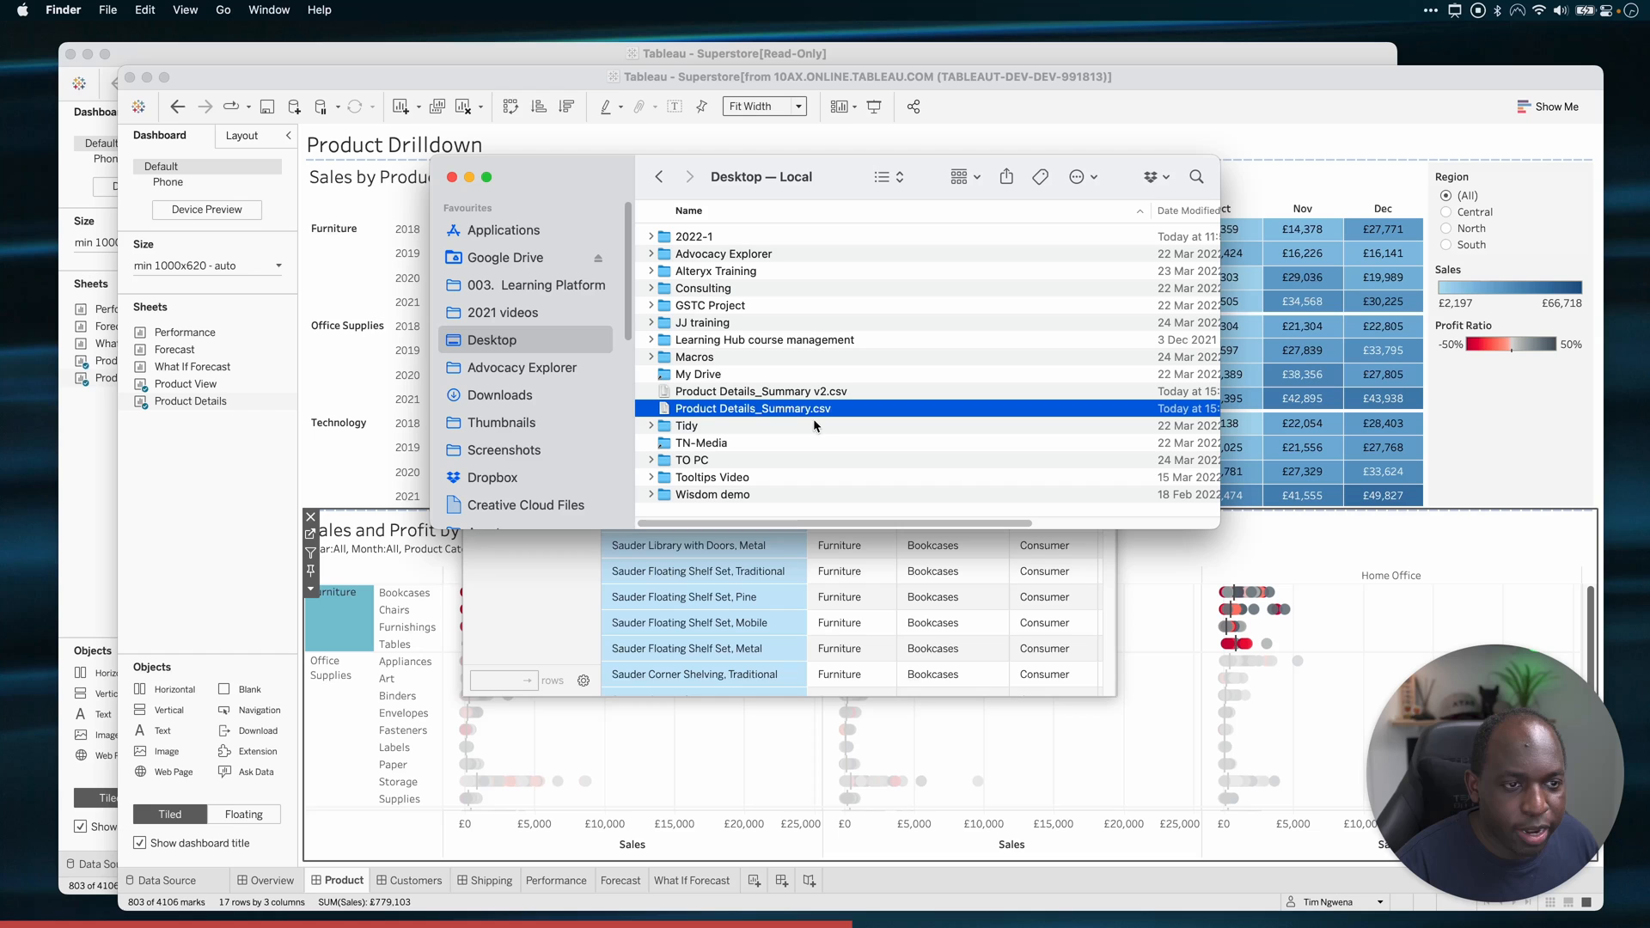
- Check the exported Product Details_Summary v2.csv on the Desktop via its Finder options
{"action": "right_click", "coordinate": [751, 391]}
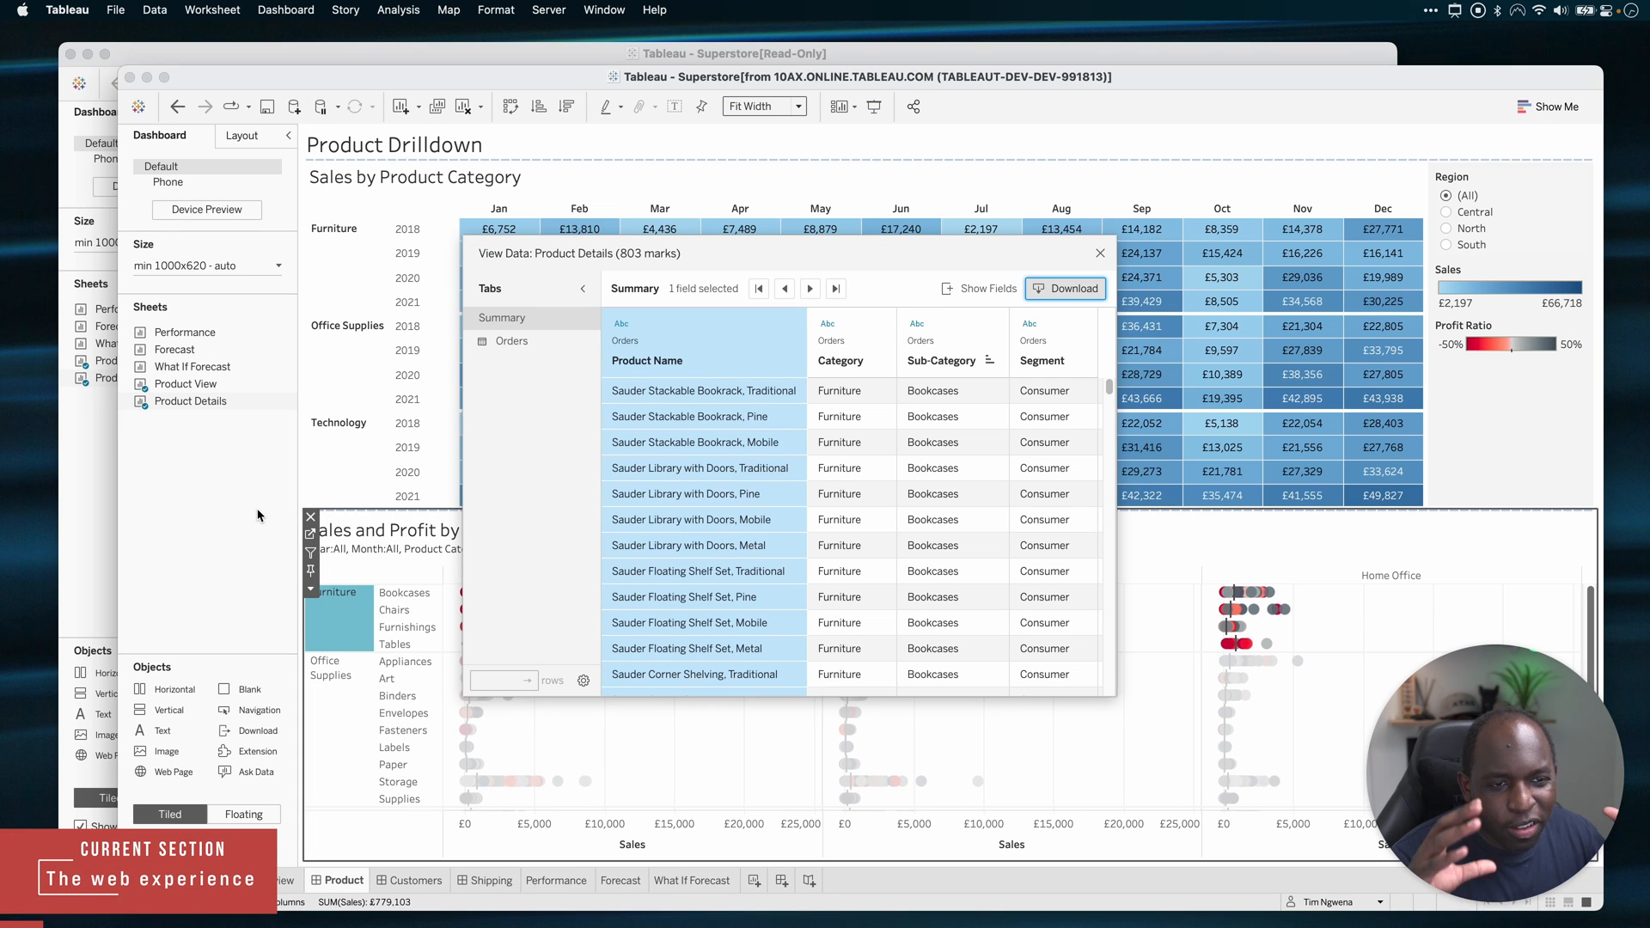
{"action": "mouse_move", "coordinate": [809, 444]}
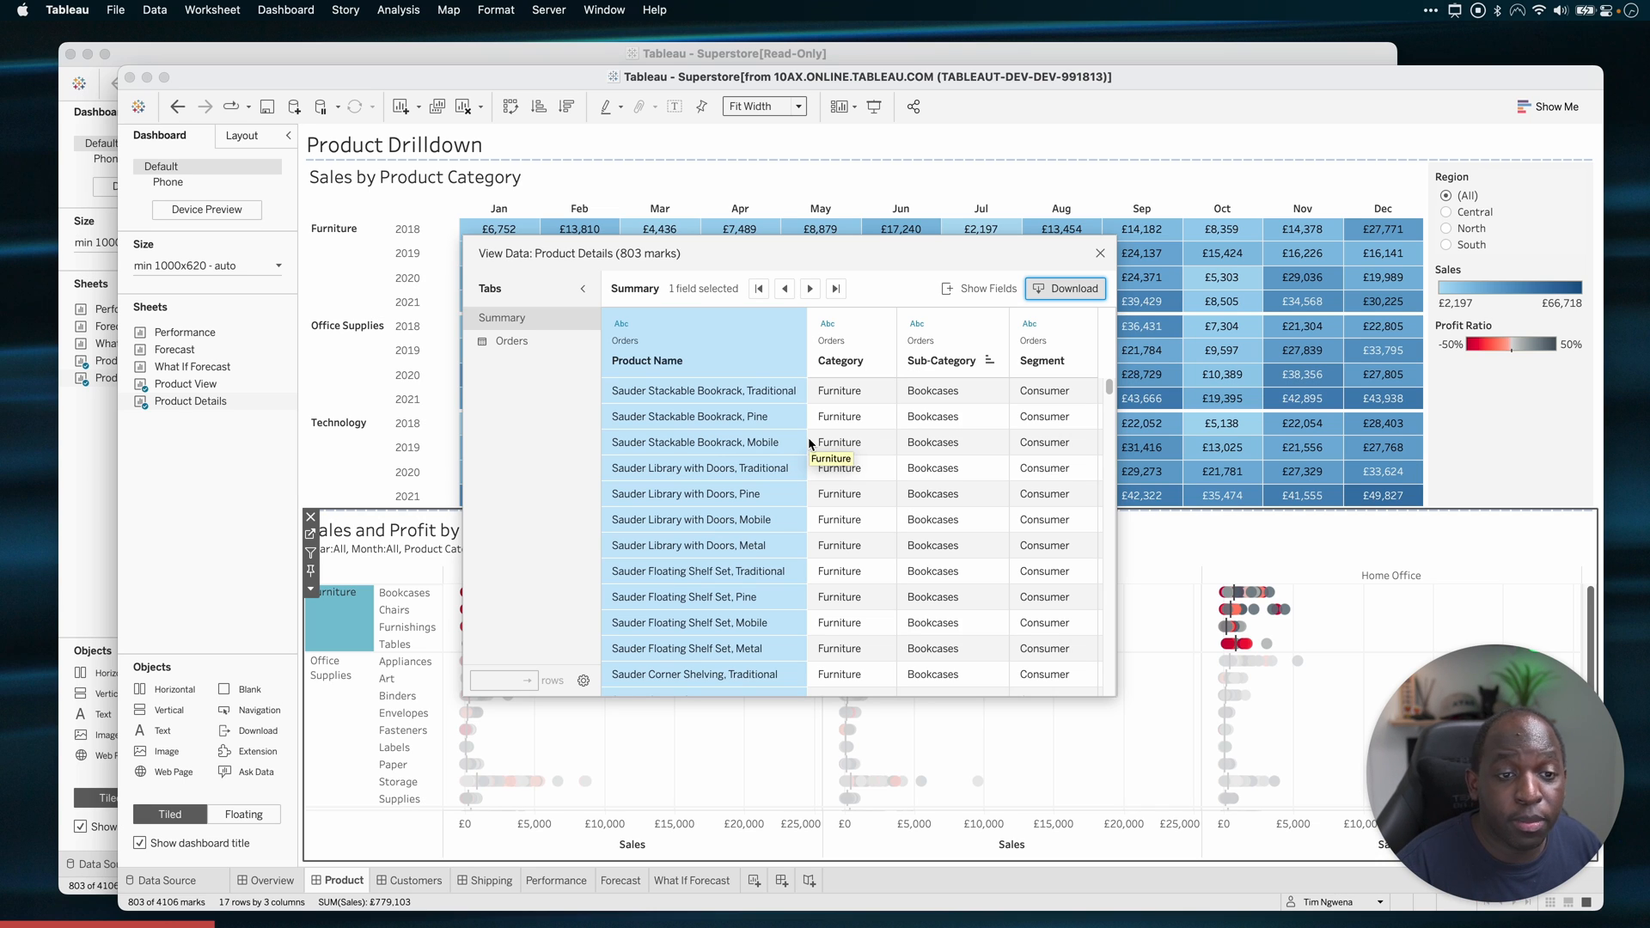
{"action": "mouse_move", "coordinate": [808, 442]}
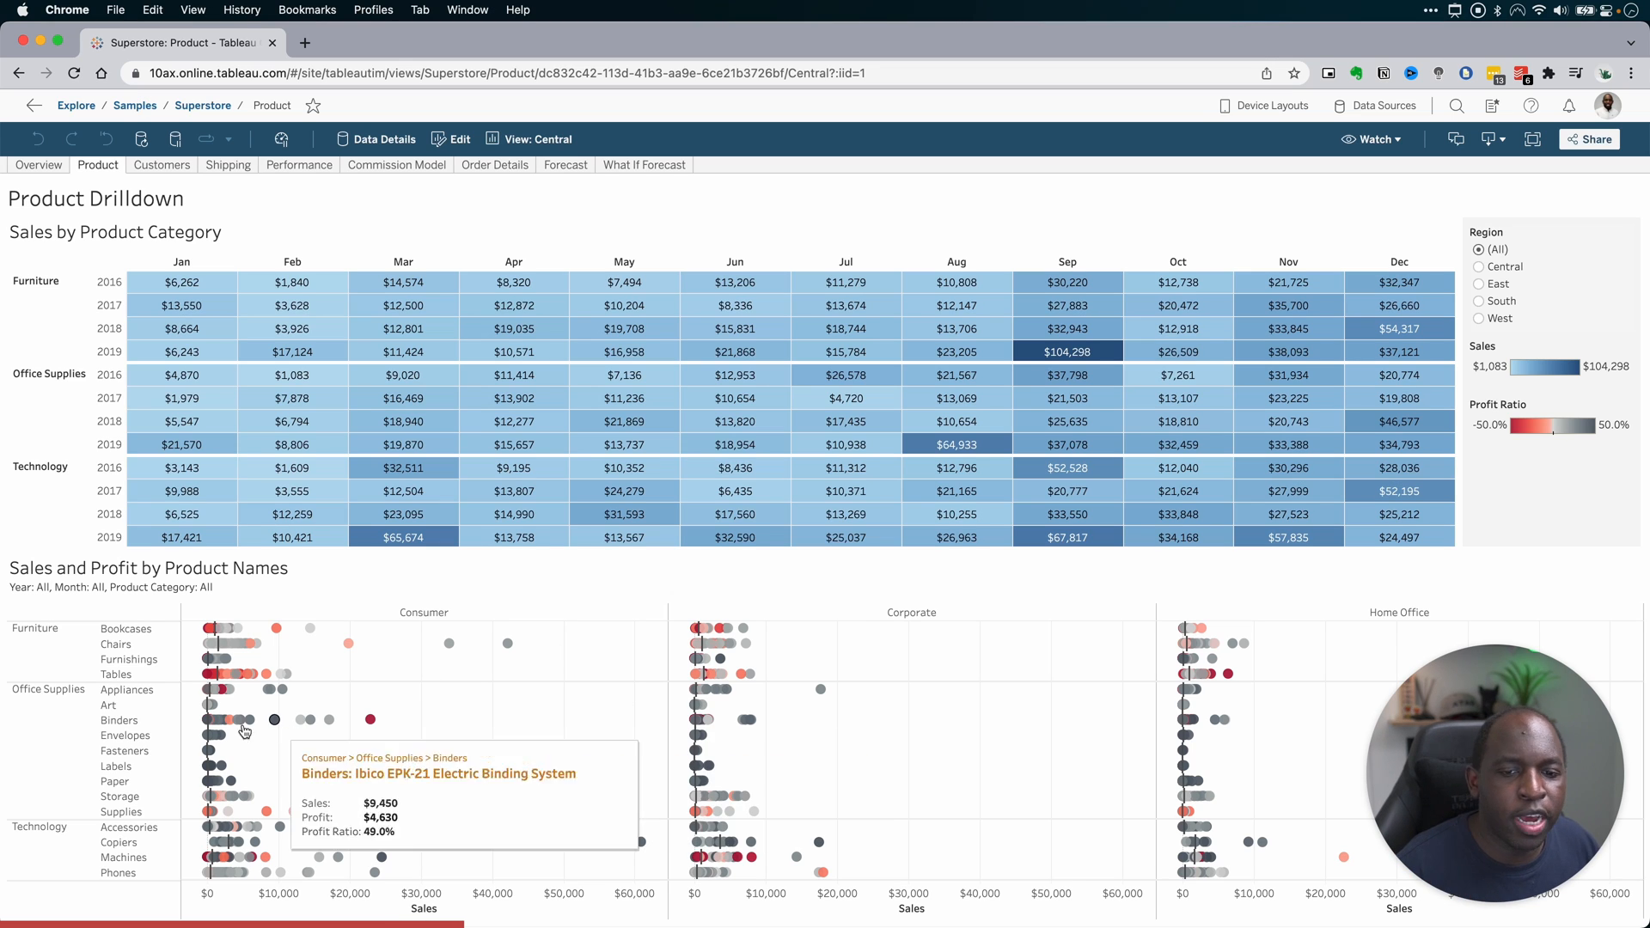
- Show View Data for the Furniture marks in Tableau Online (896 rows, 7 fields), dismissing the open-window warning
{"action": "left_click", "coordinate": [34, 630]}
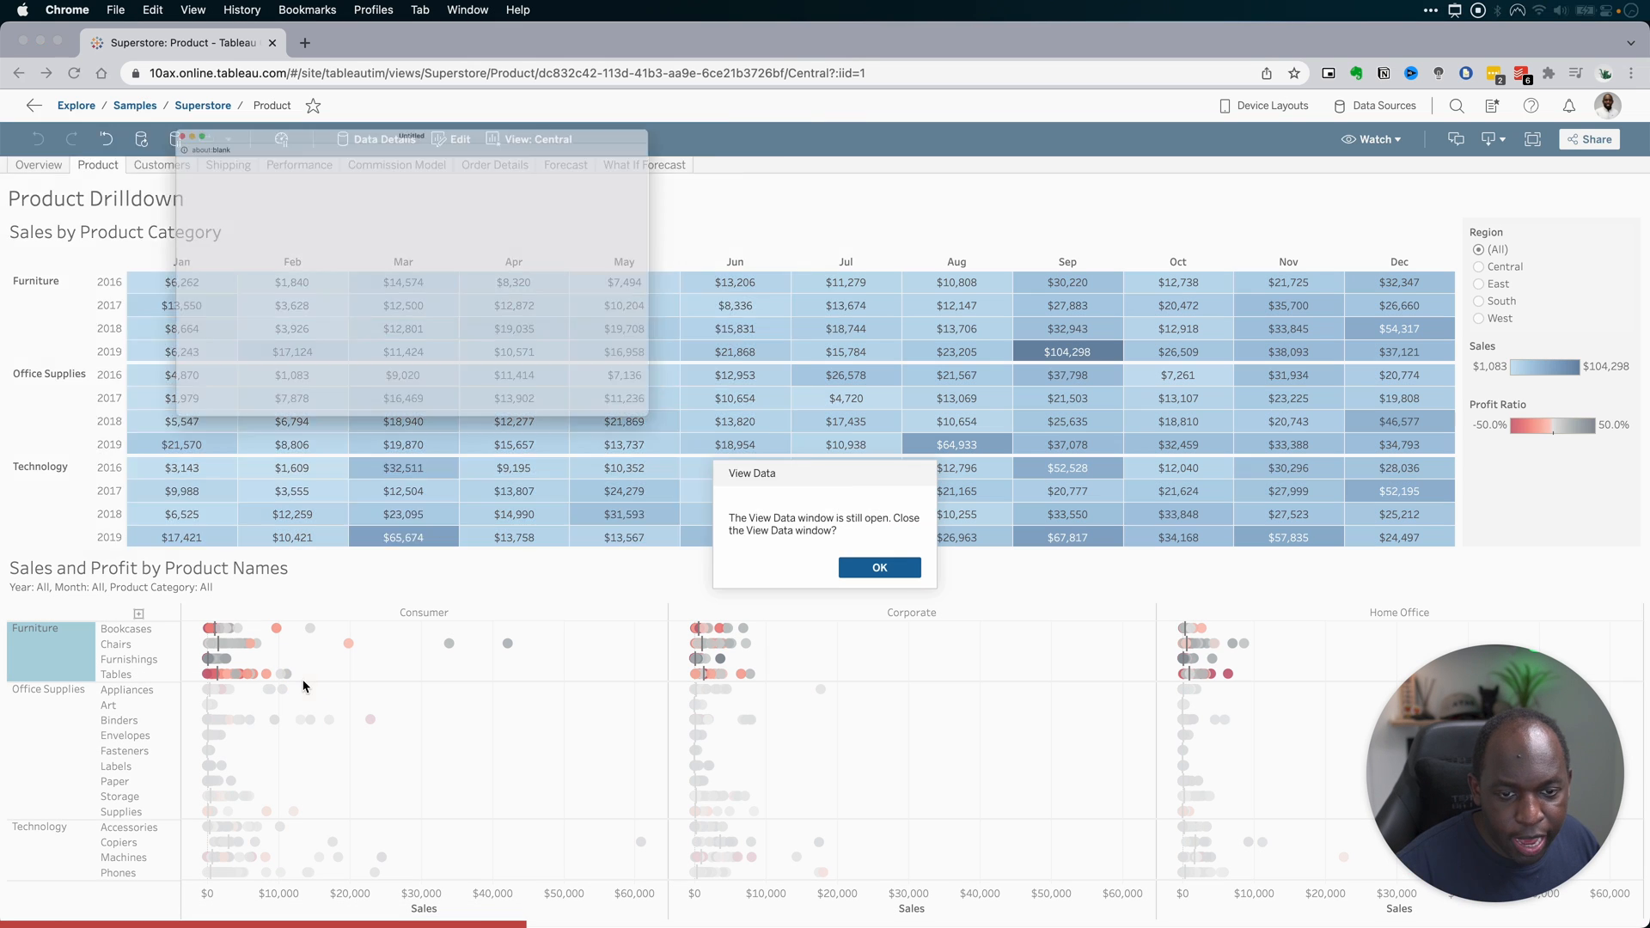
{"action": "left_click", "coordinate": [878, 568]}
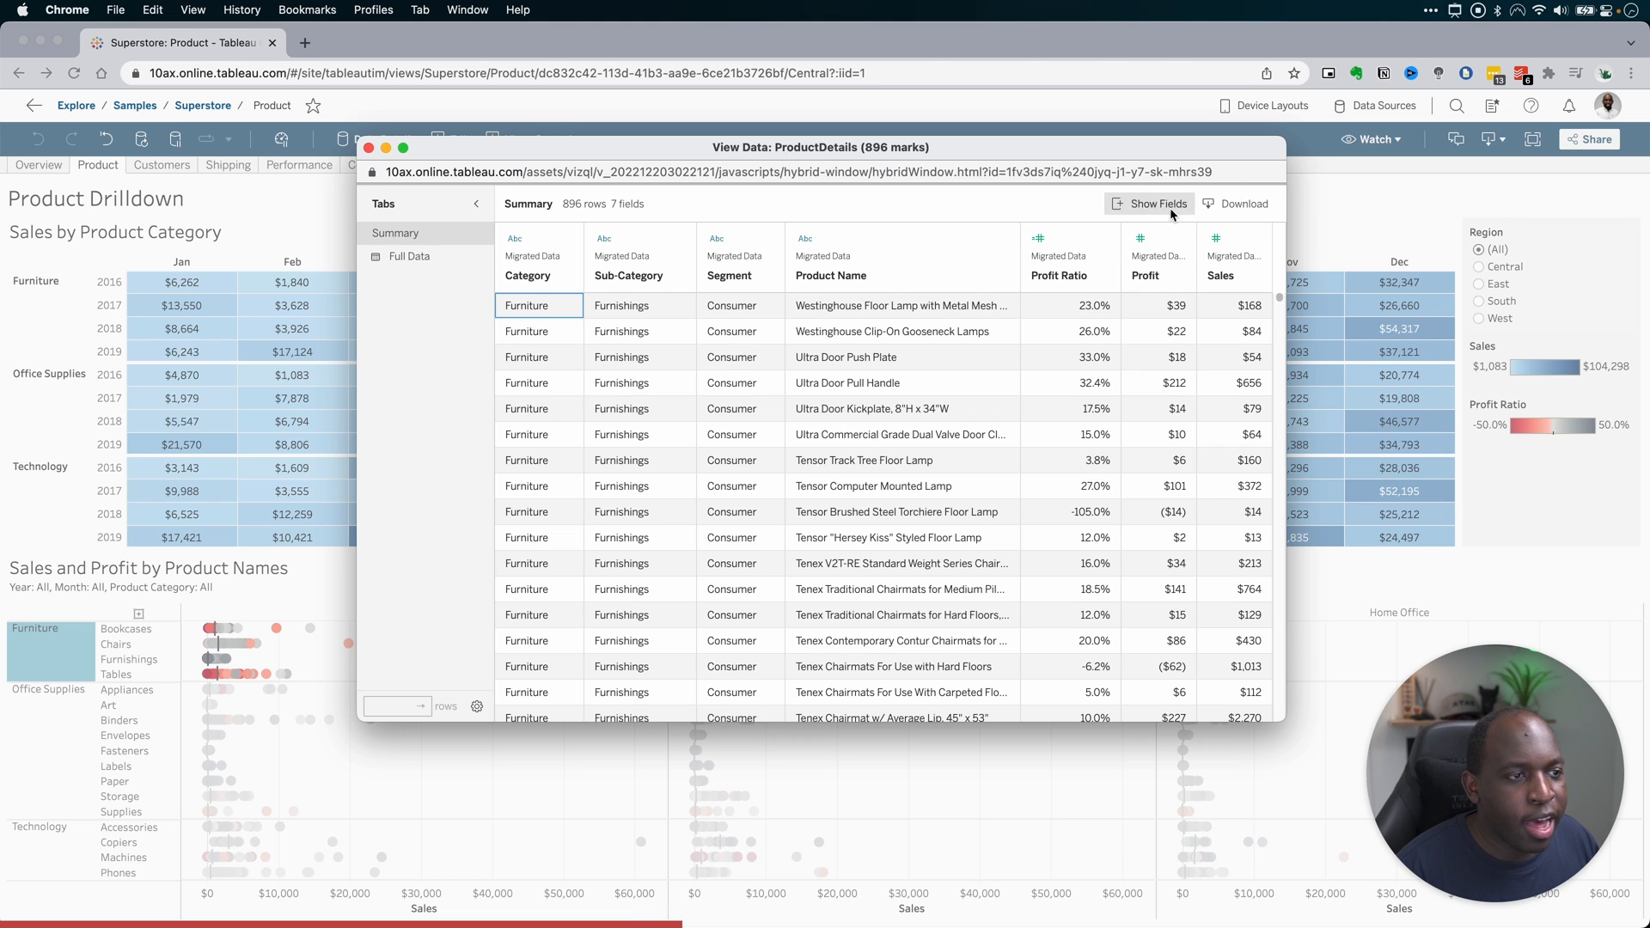
- Select the Product Name column and bring up the Show Fields checklist with all seven fields checked
{"action": "left_click", "coordinate": [831, 275]}
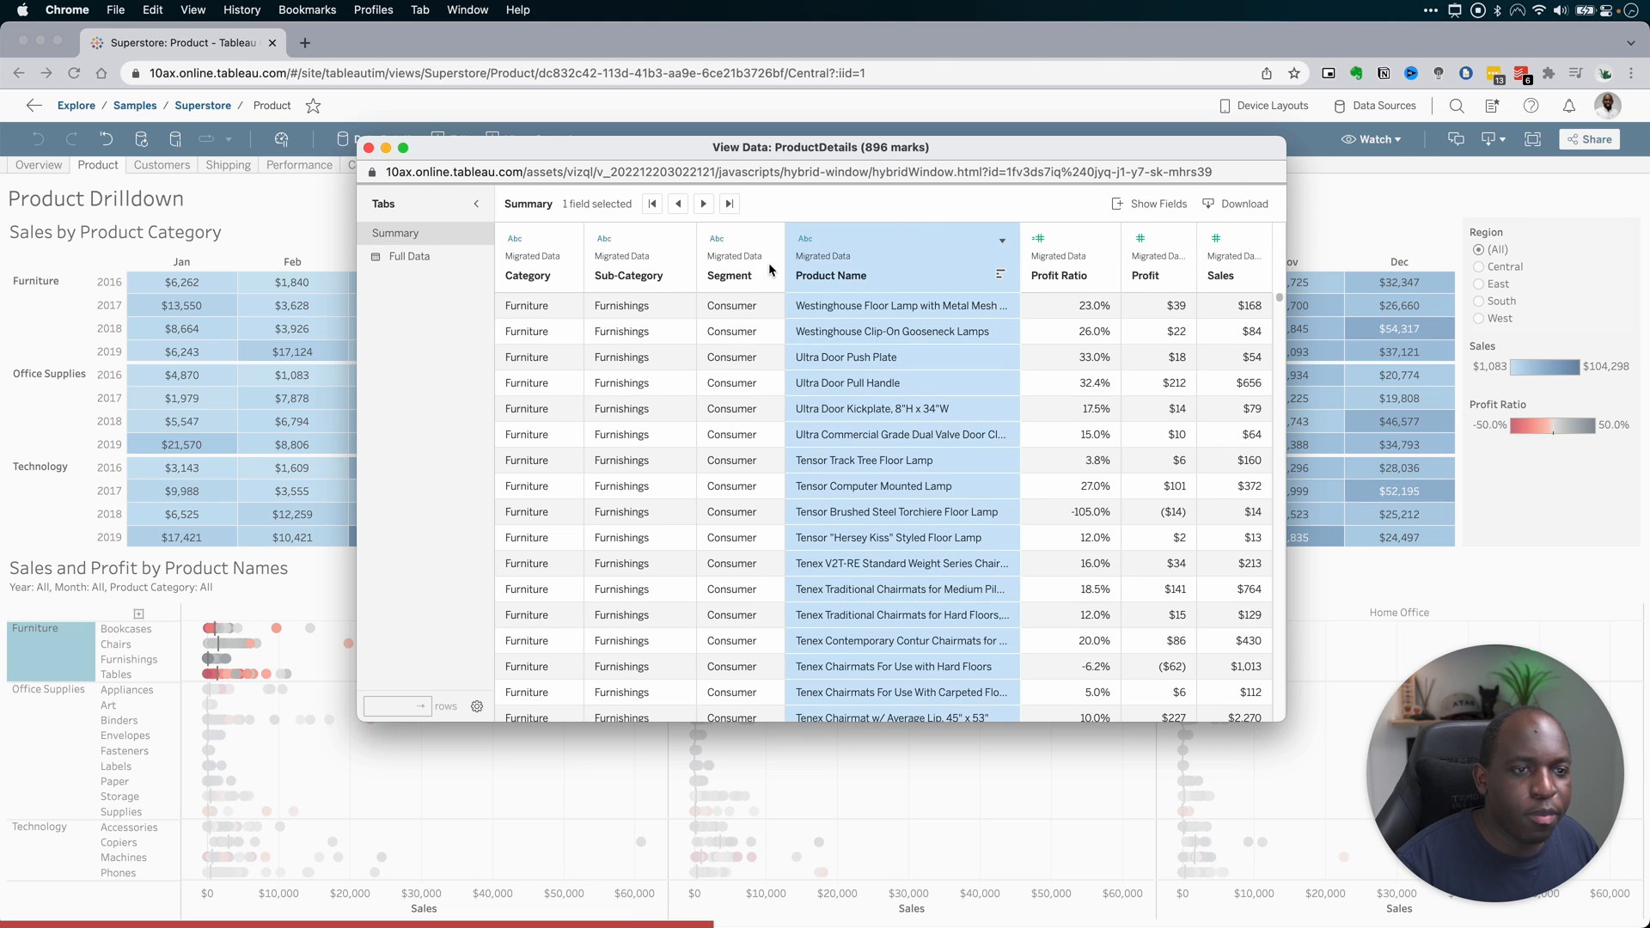
{"action": "mouse_move", "coordinate": [767, 275]}
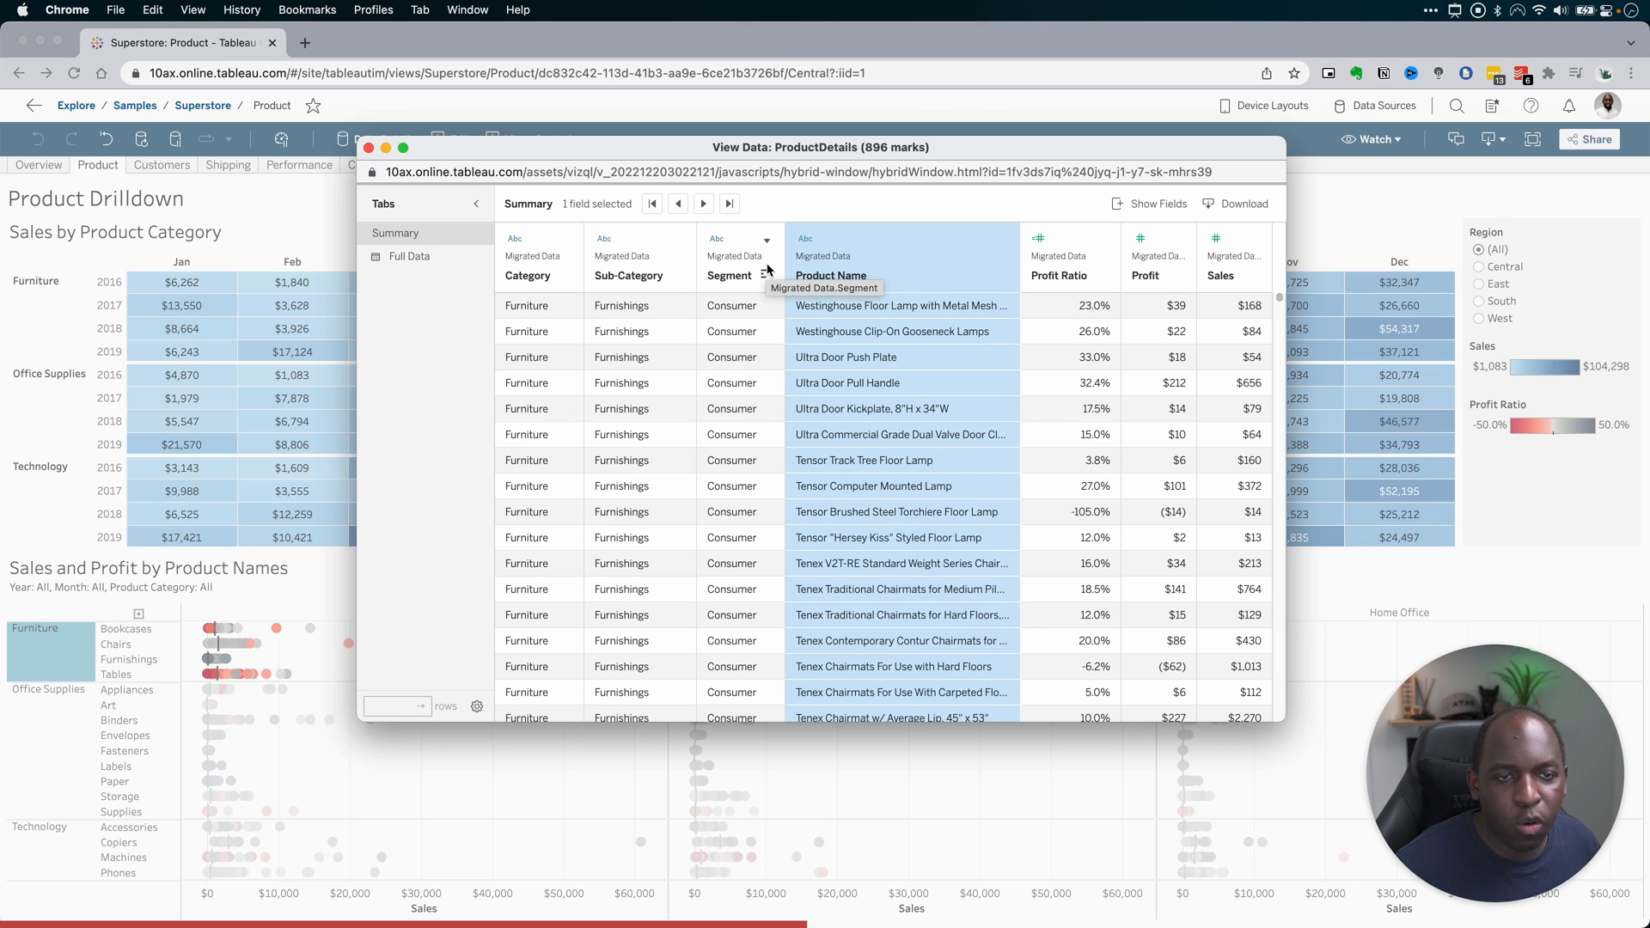
{"action": "mouse_move", "coordinate": [1298, 242]}
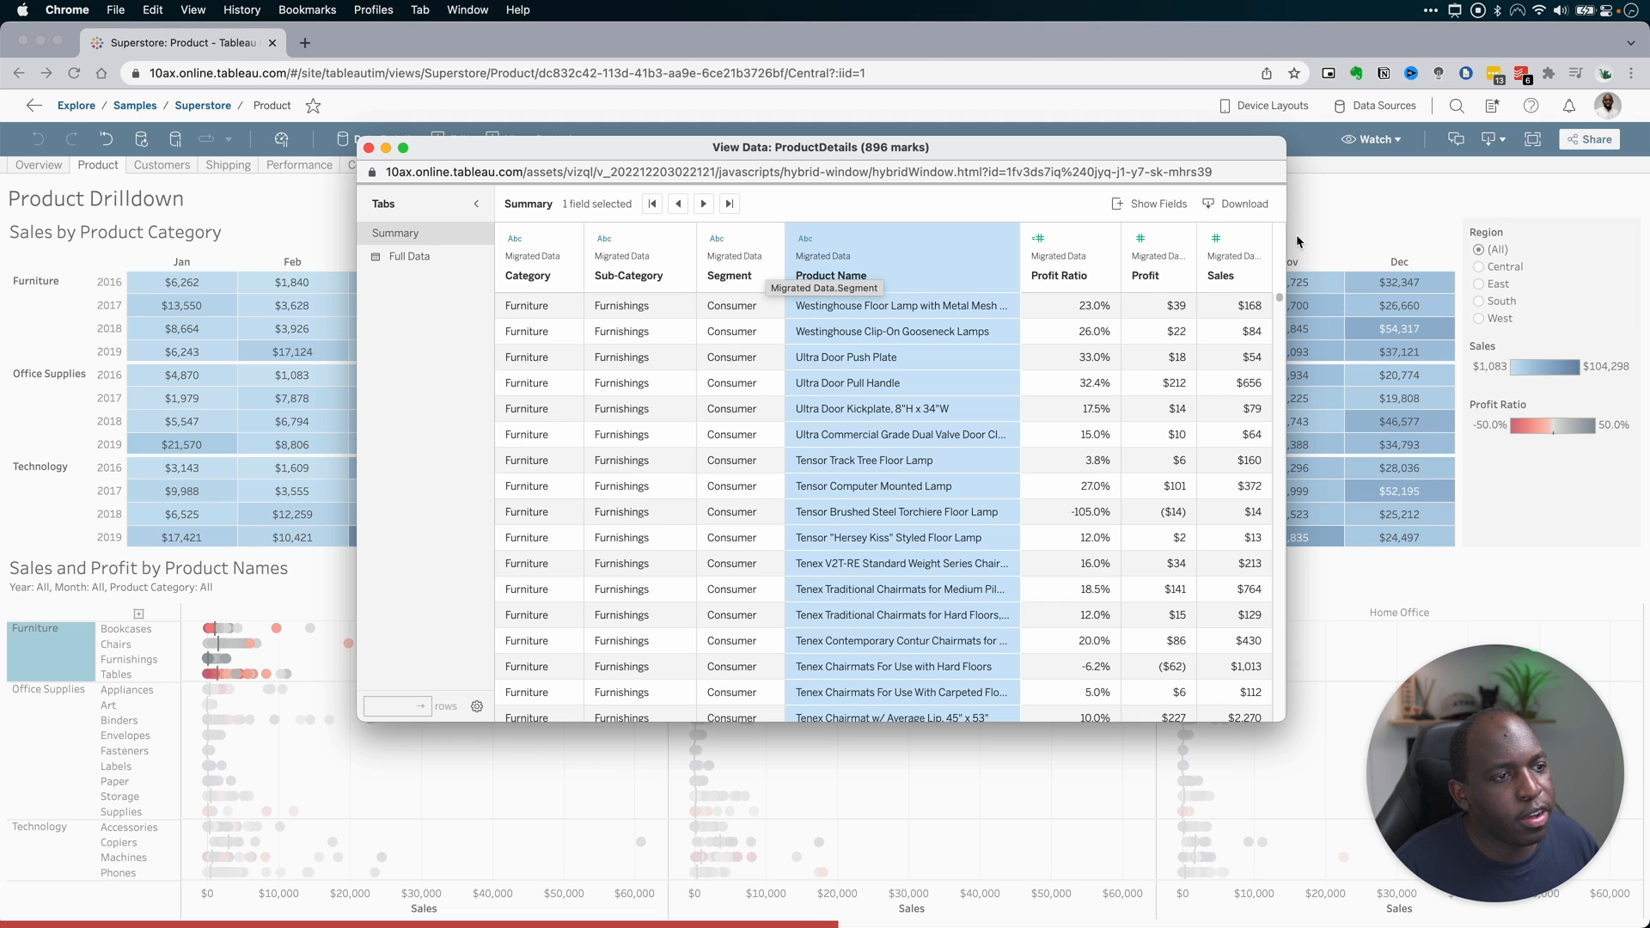
{"action": "left_click", "coordinate": [1152, 203]}
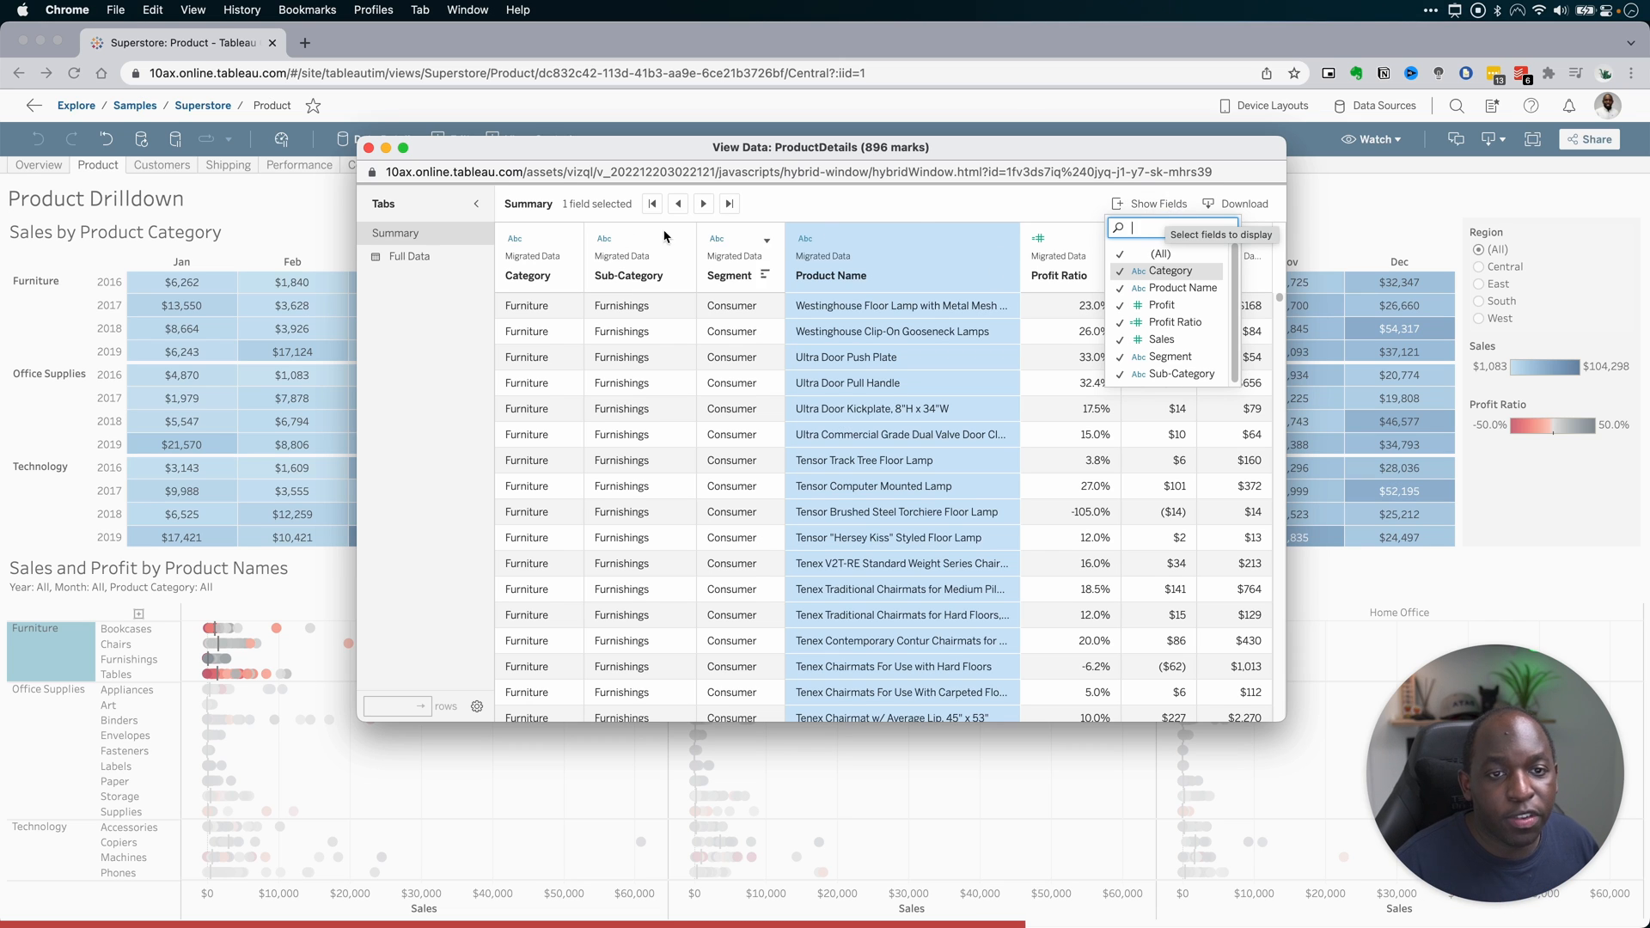
- Dismiss the field checklist and switch to Full Data: 200 rows across 9 fields including Order Date and Region
{"action": "left_click", "coordinate": [409, 256]}
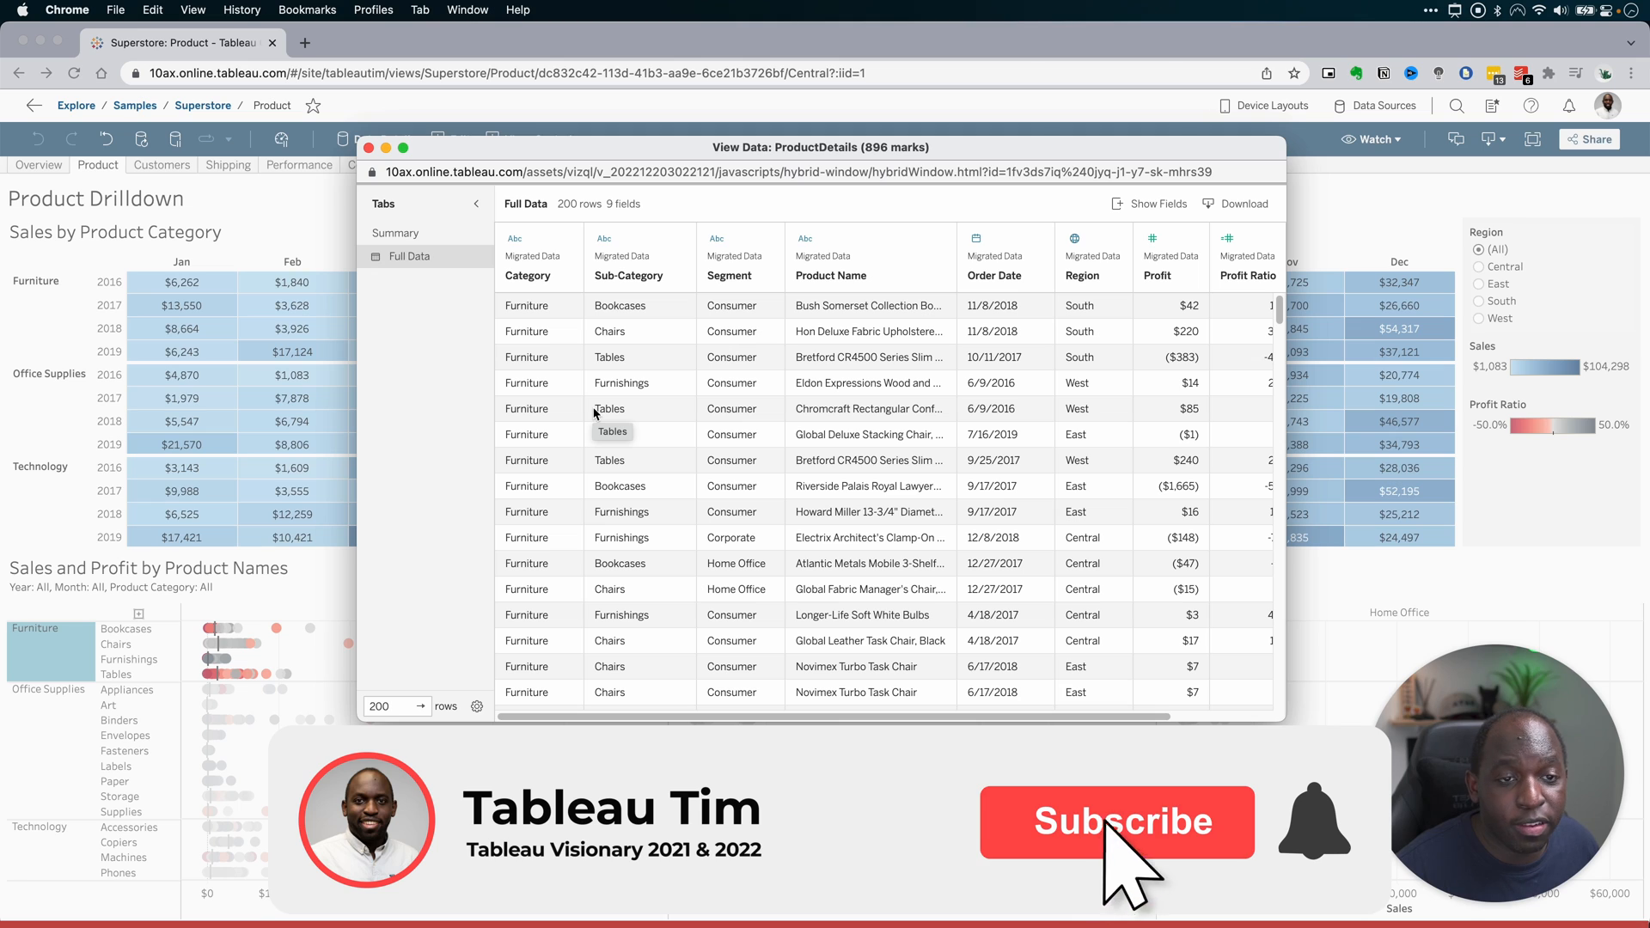
{"action": "left_click", "coordinate": [1115, 821]}
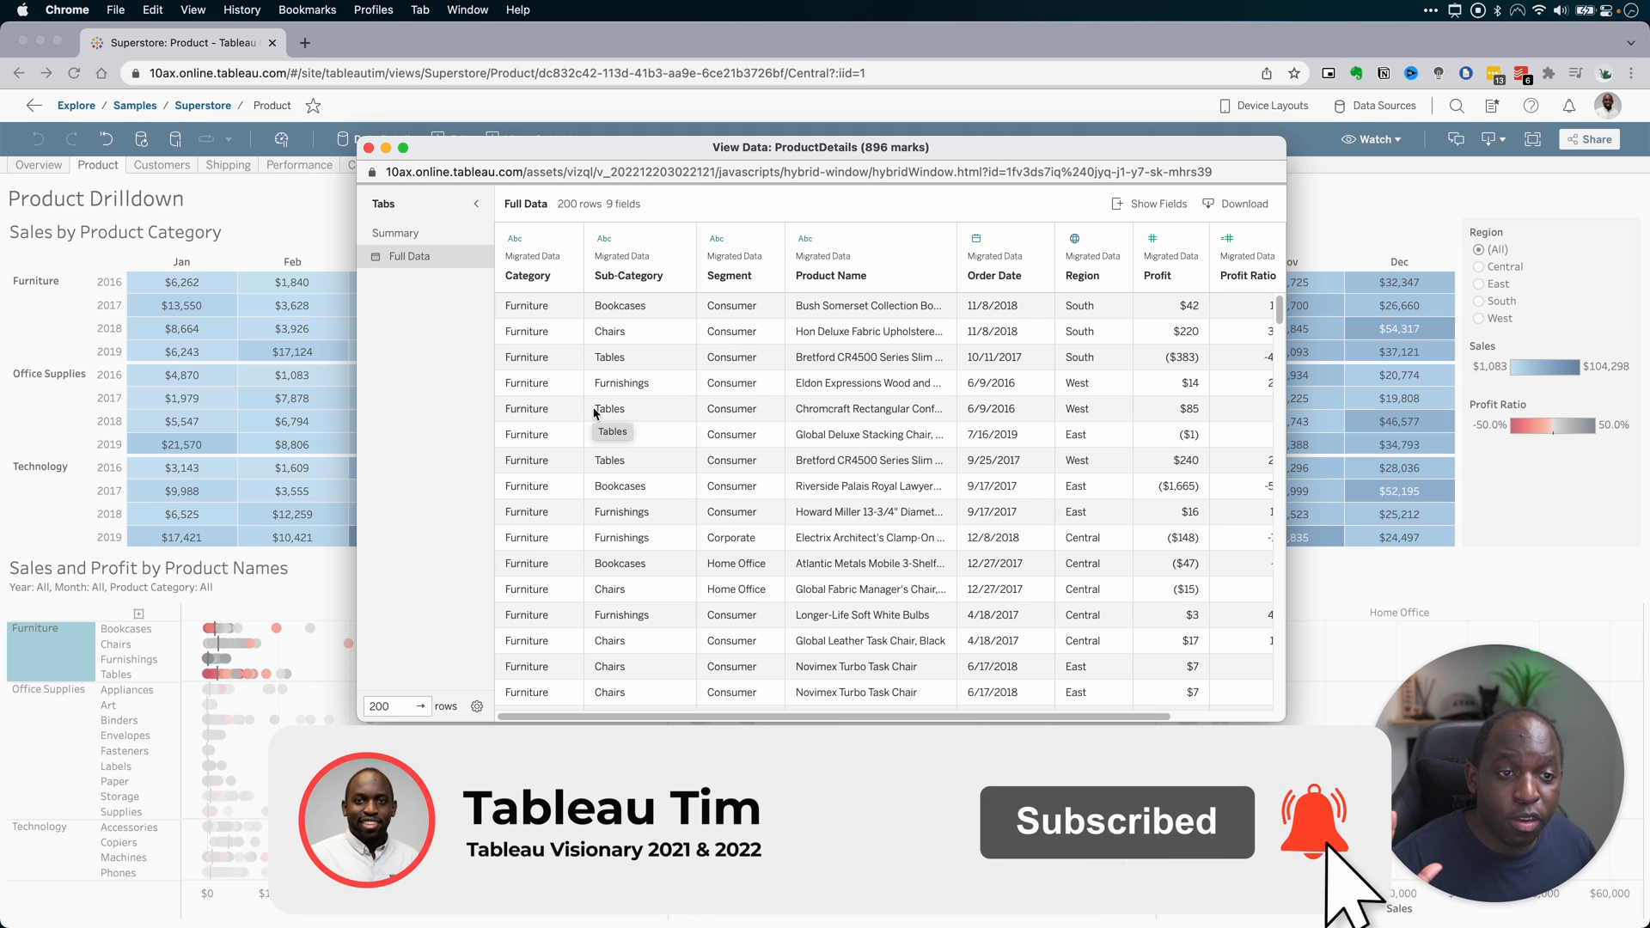